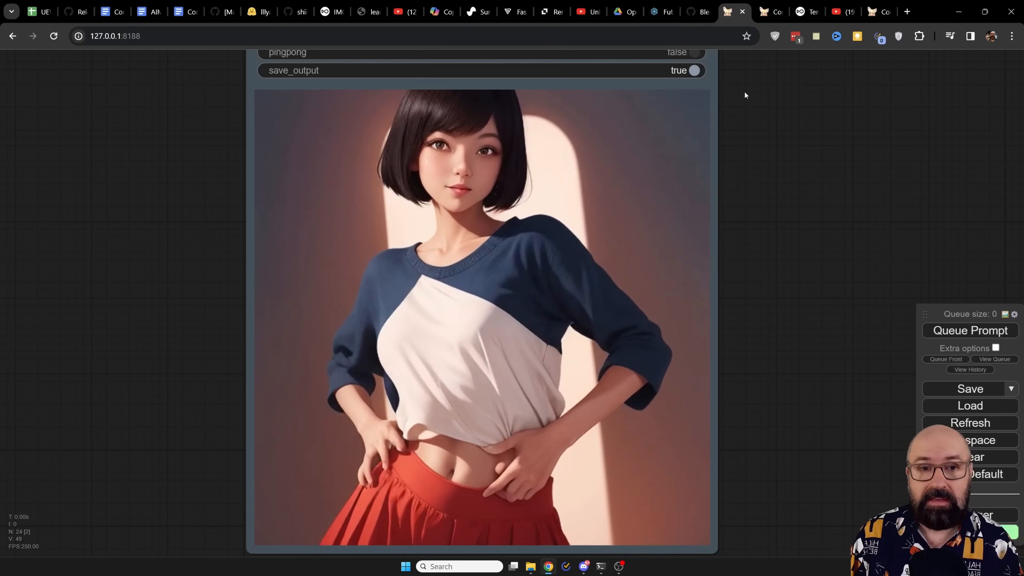
Step: Bring up the elf sorceress workflow showing its finished forest animation output
click(969, 329)
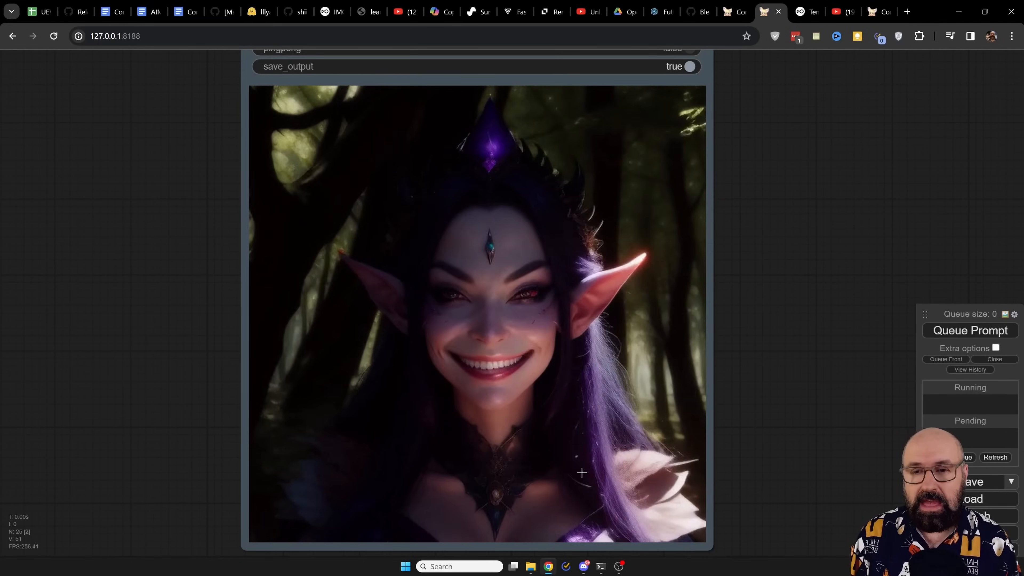
mouse_move(614, 351)
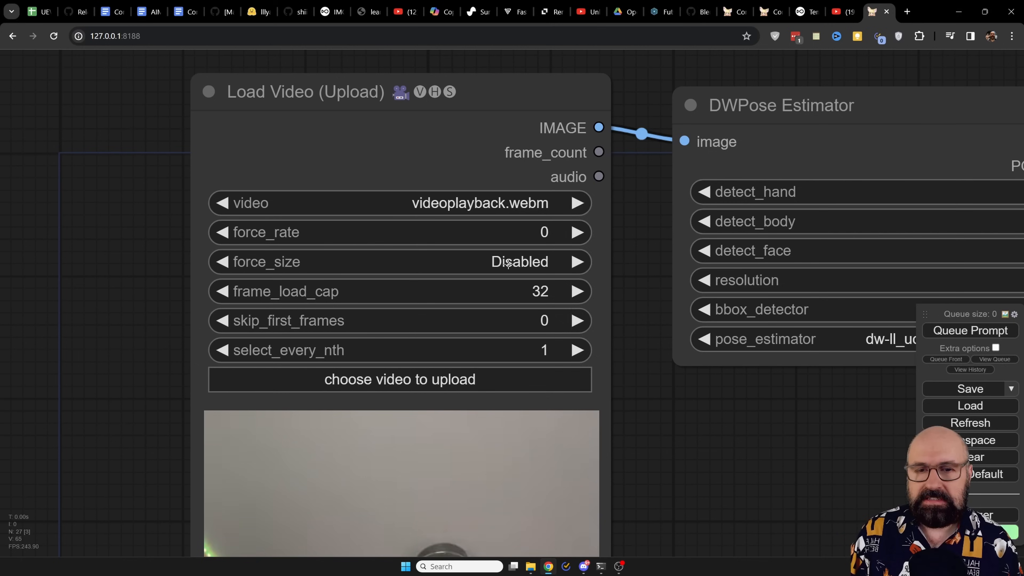
Step: Review the Load Video node's force_size choices and keep the video unresized (Disabled)
click(399, 262)
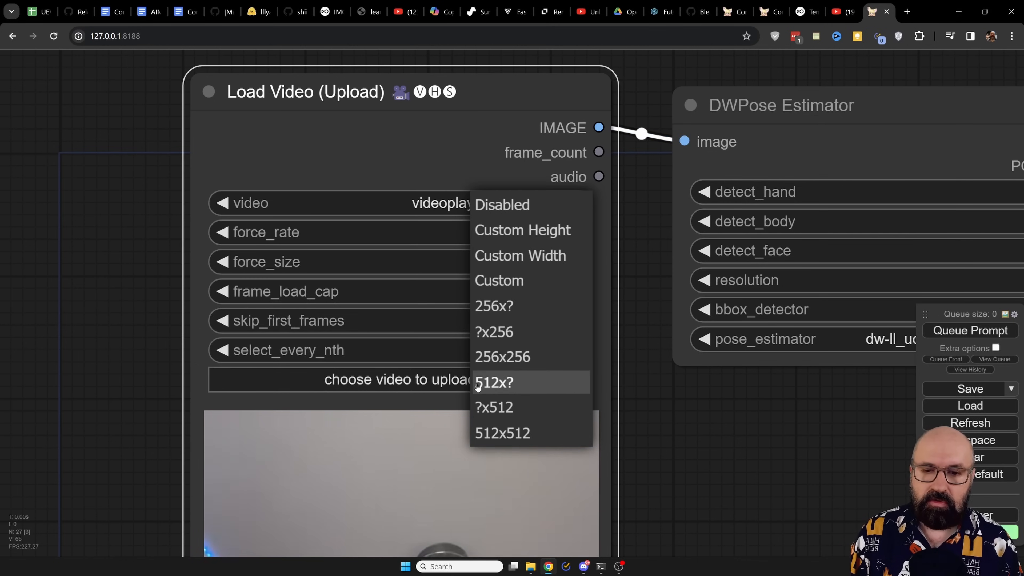
mouse_move(494, 407)
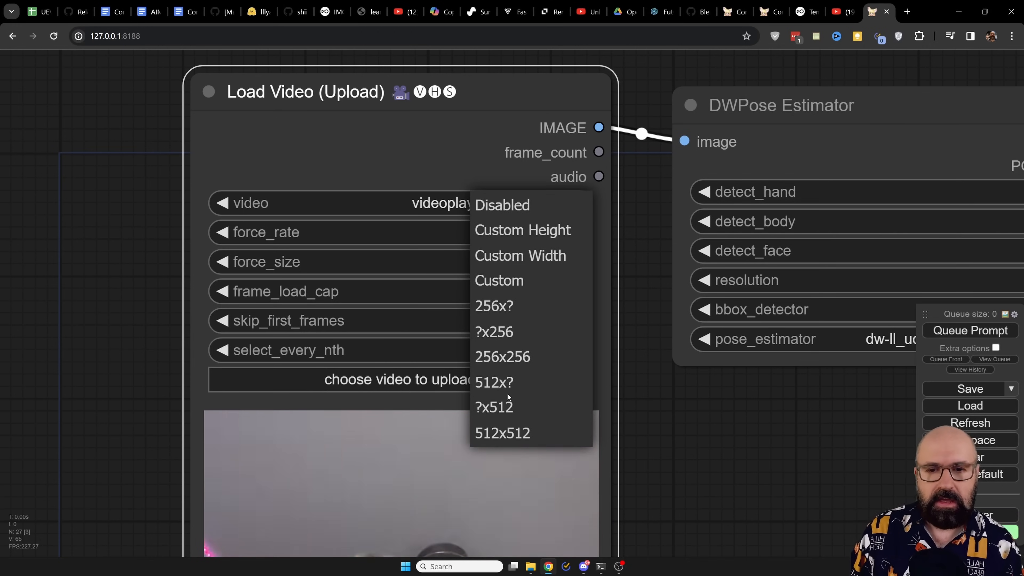
mouse_move(529, 230)
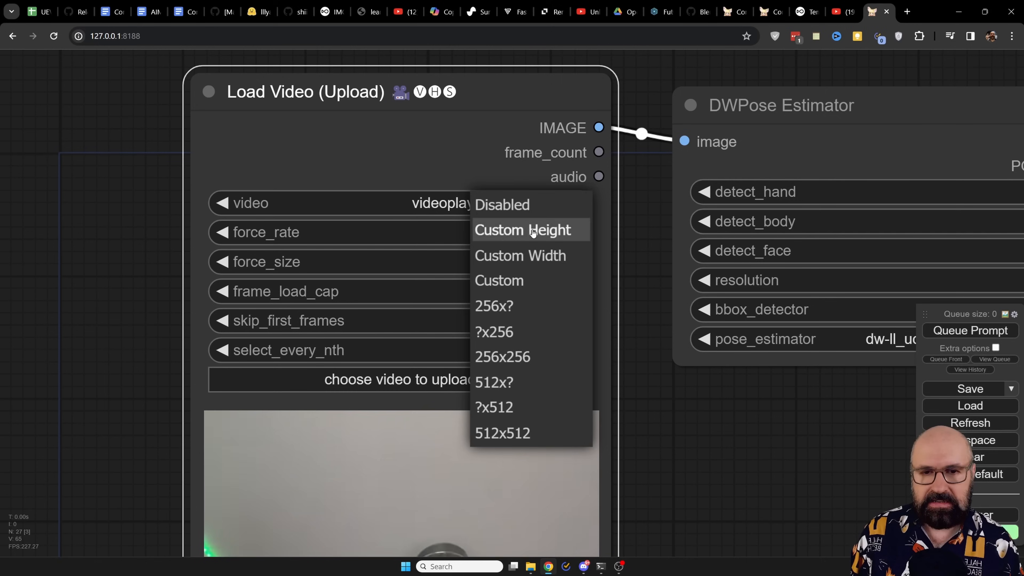
mouse_move(521, 256)
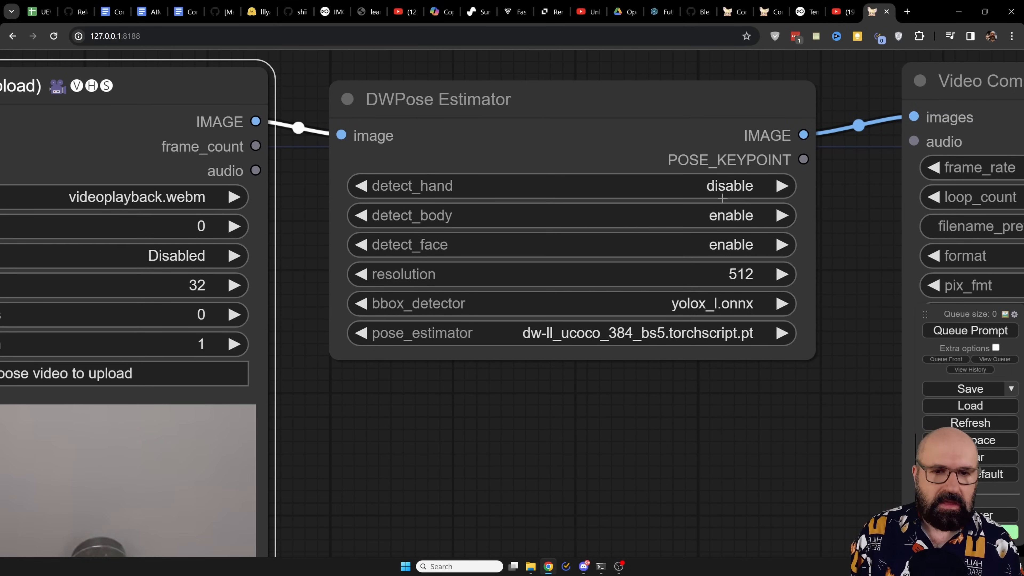
mouse_move(704, 314)
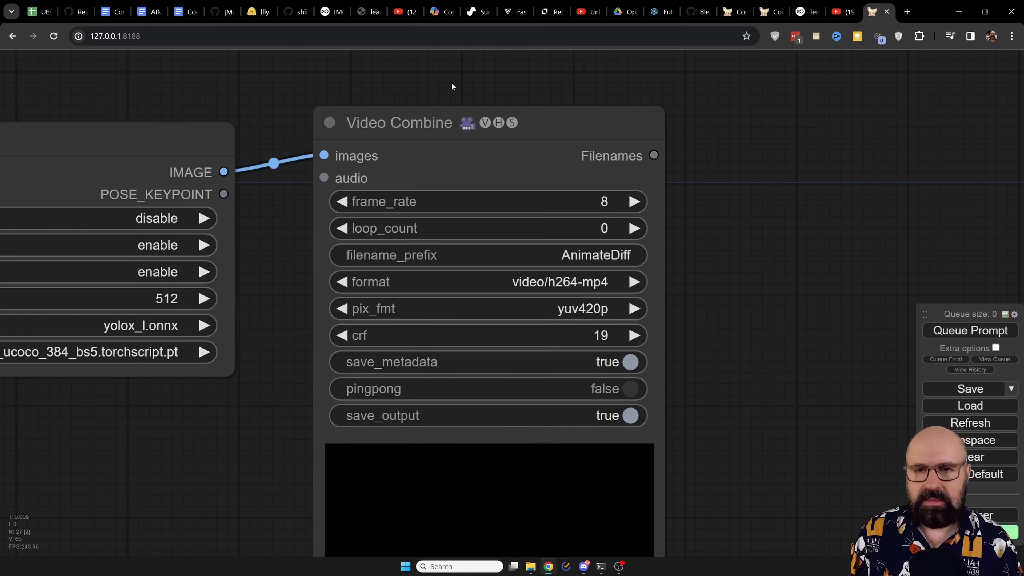
mouse_move(587, 201)
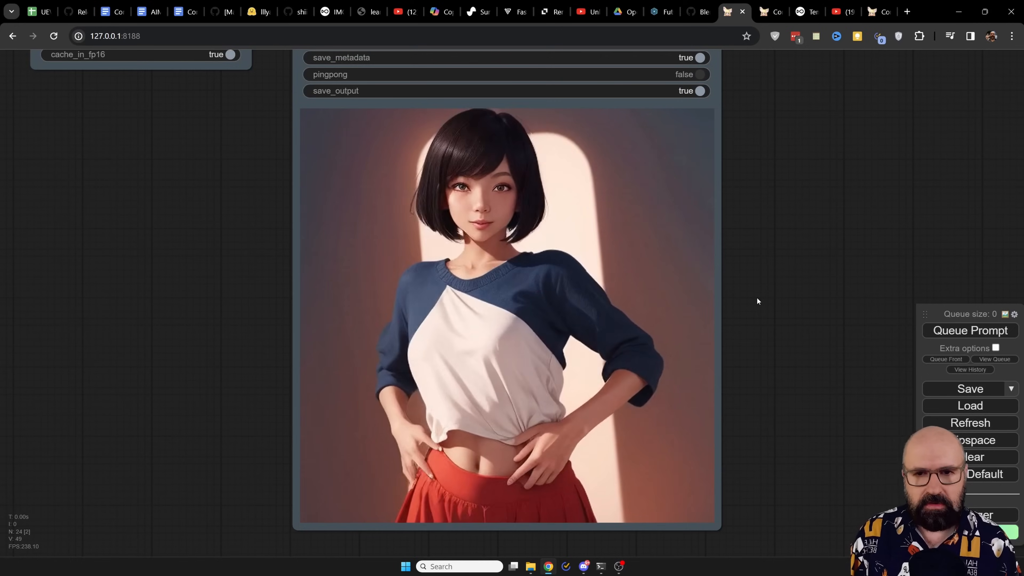
Step: Move the Number of frames node (32) slightly down and to the left on the canvas
scroll(down, 3)
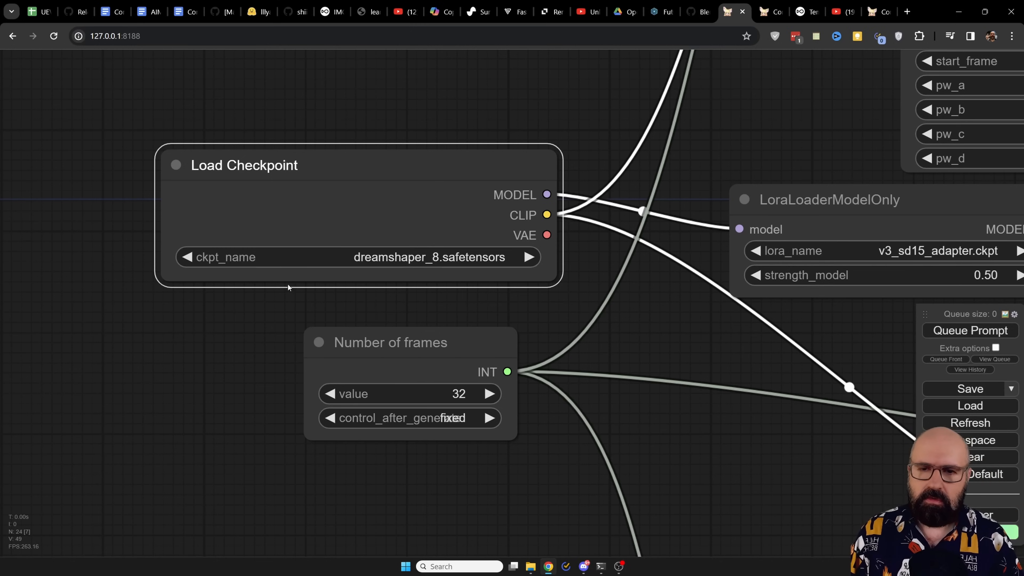
mouse_move(389, 349)
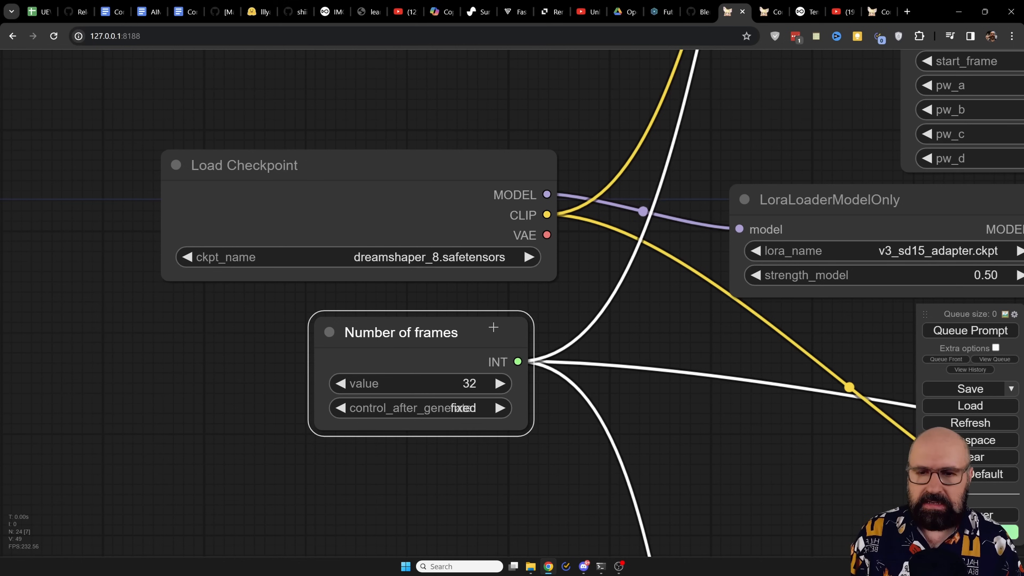
drag(401, 332, 375, 364)
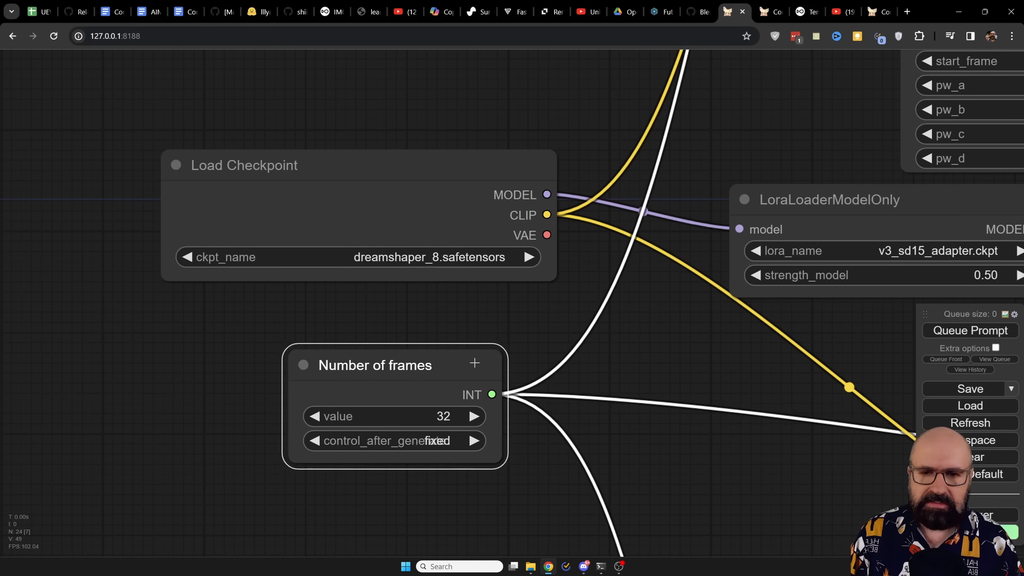
drag(374, 364, 368, 353)
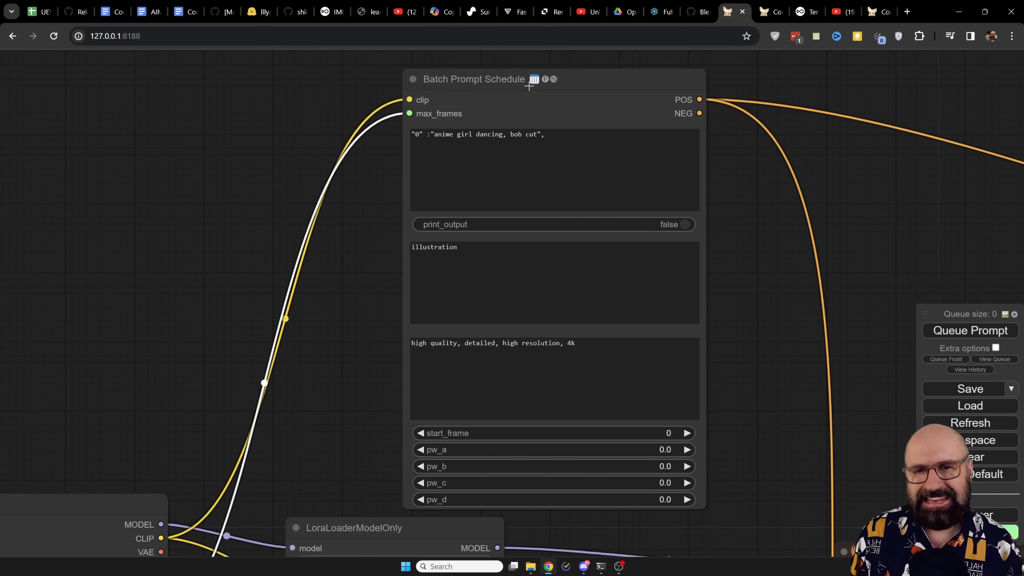
mouse_move(650, 183)
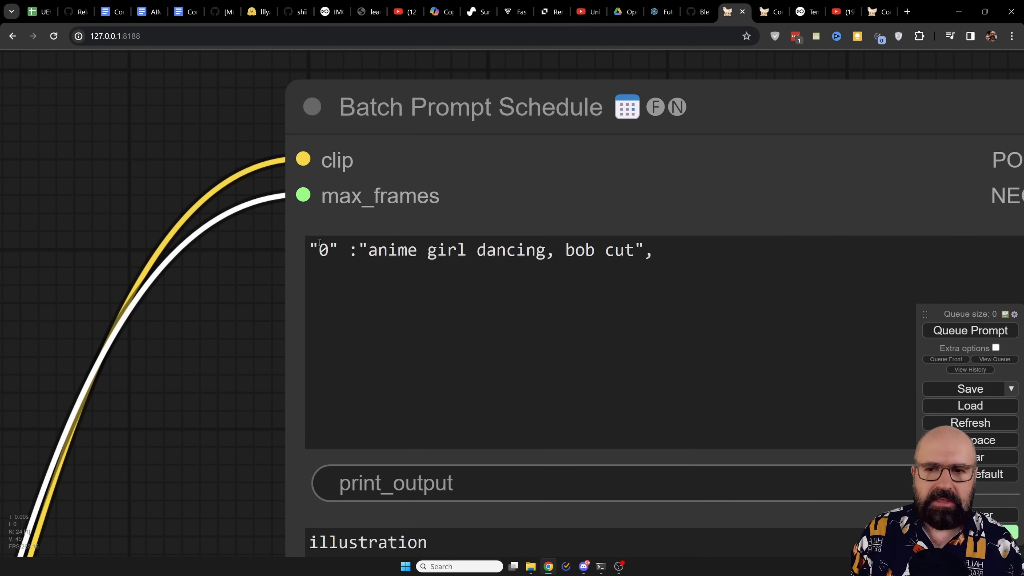
drag(369, 250, 624, 250)
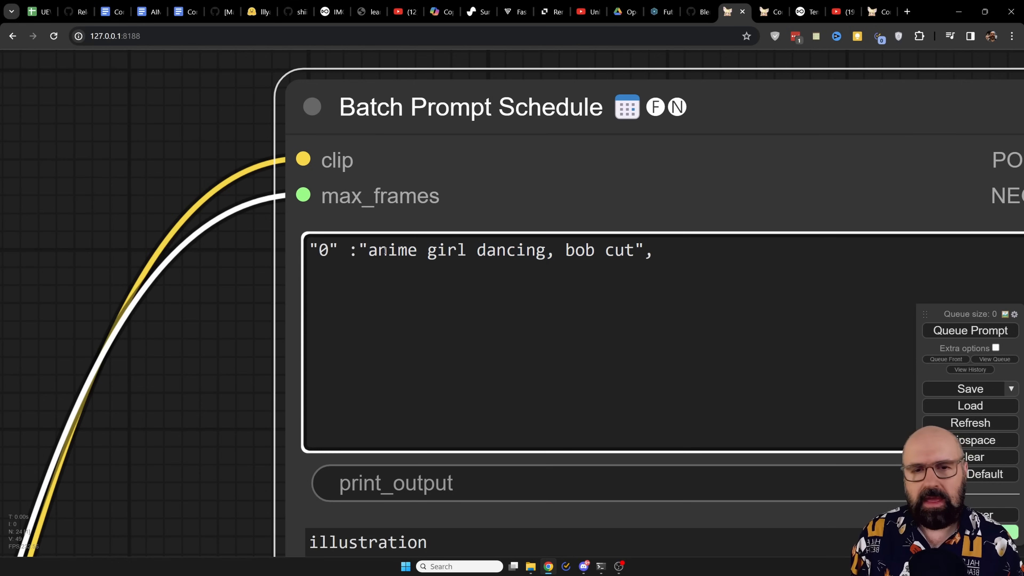
click(459, 250)
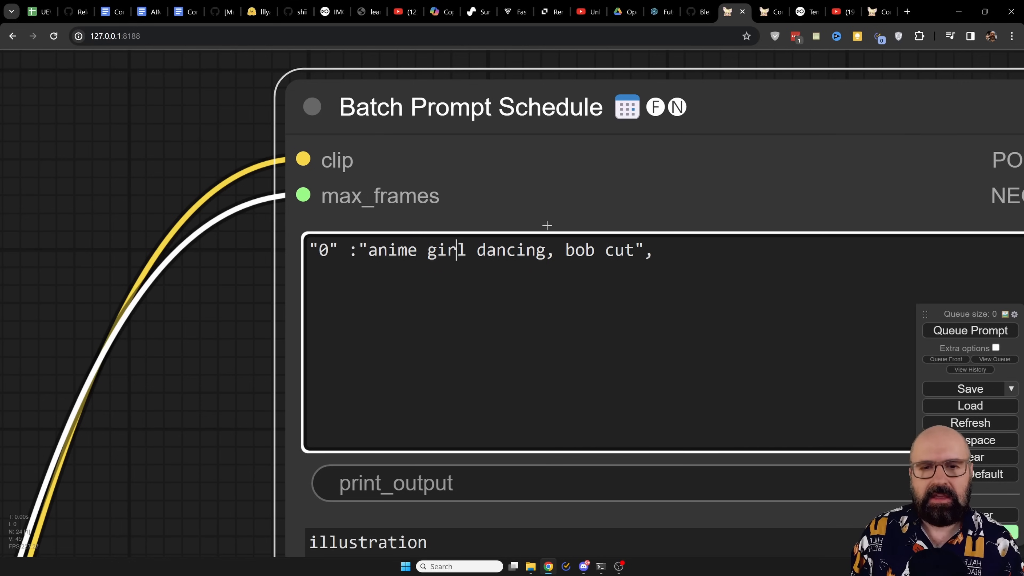
mouse_move(654, 286)
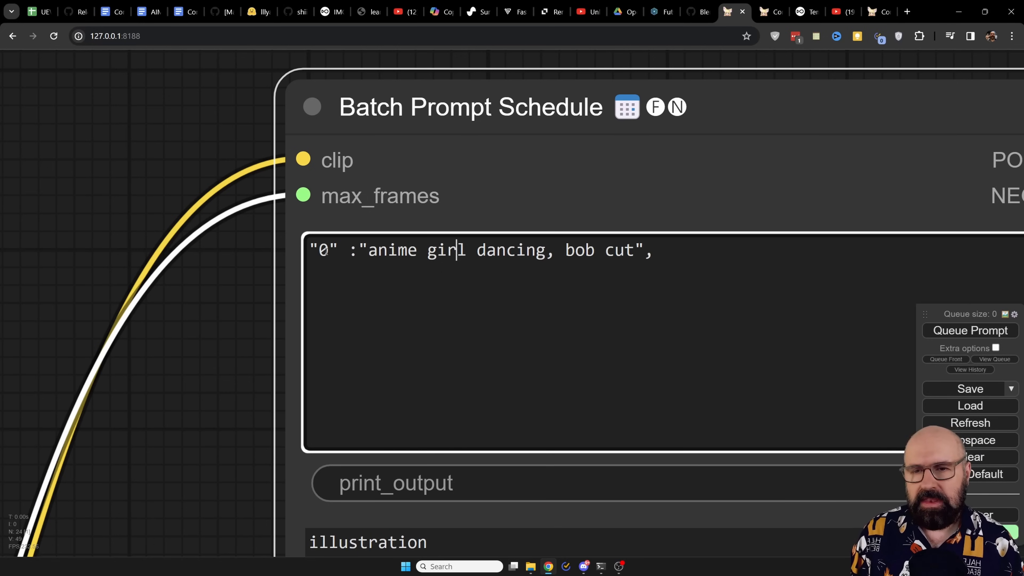
double_click(323, 250)
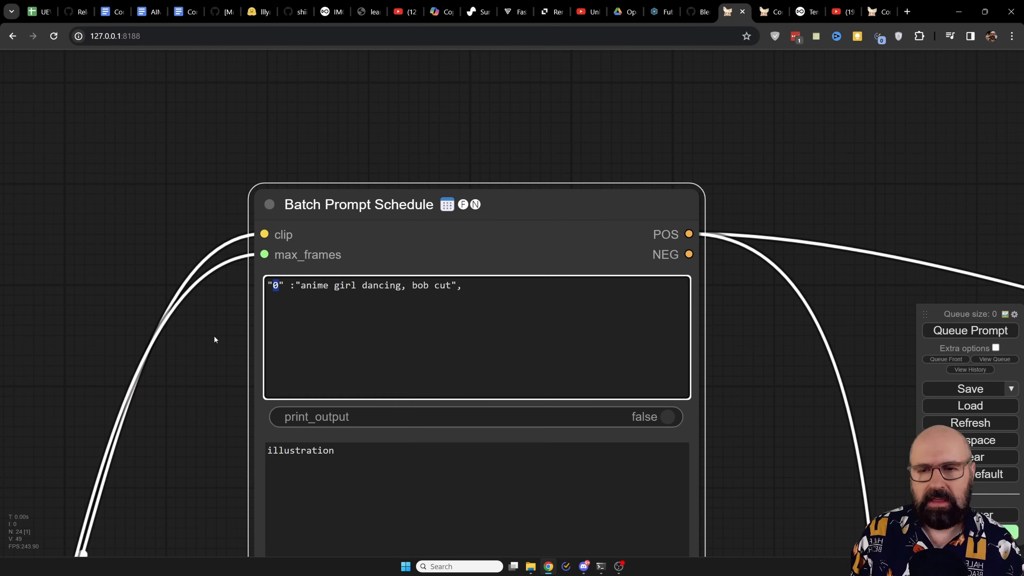
scroll(down, 3)
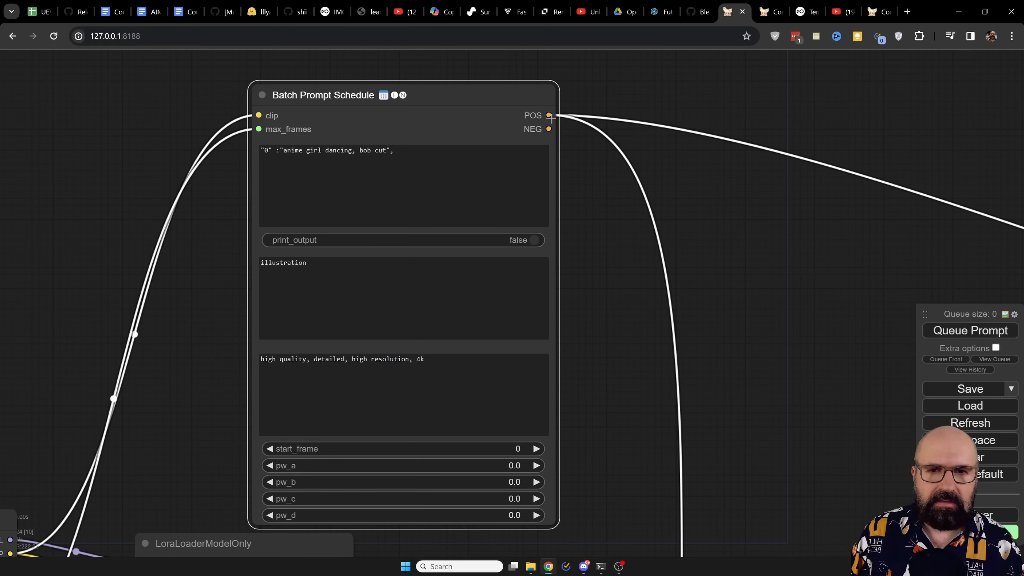
mouse_move(692, 153)
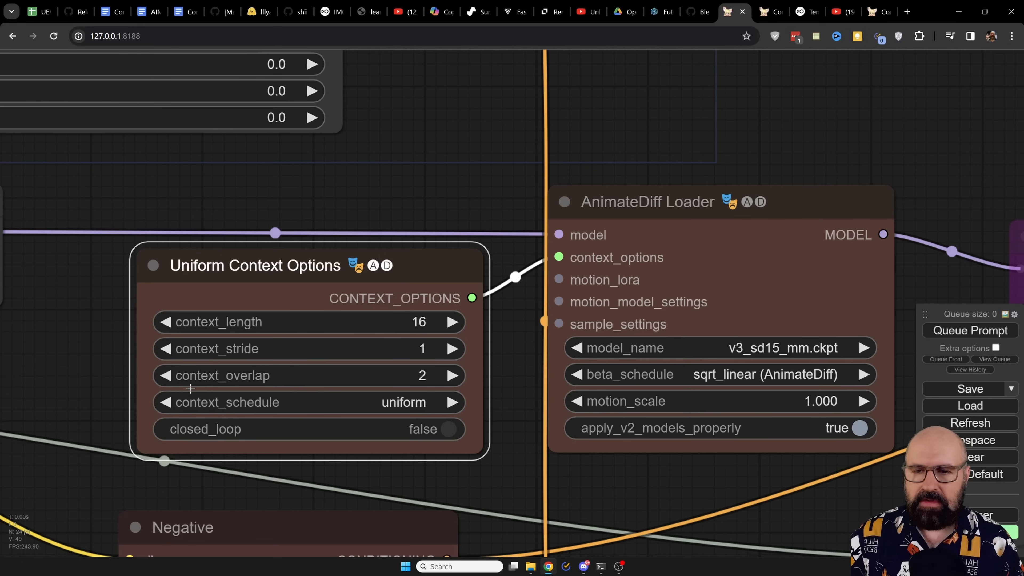
mouse_move(438, 383)
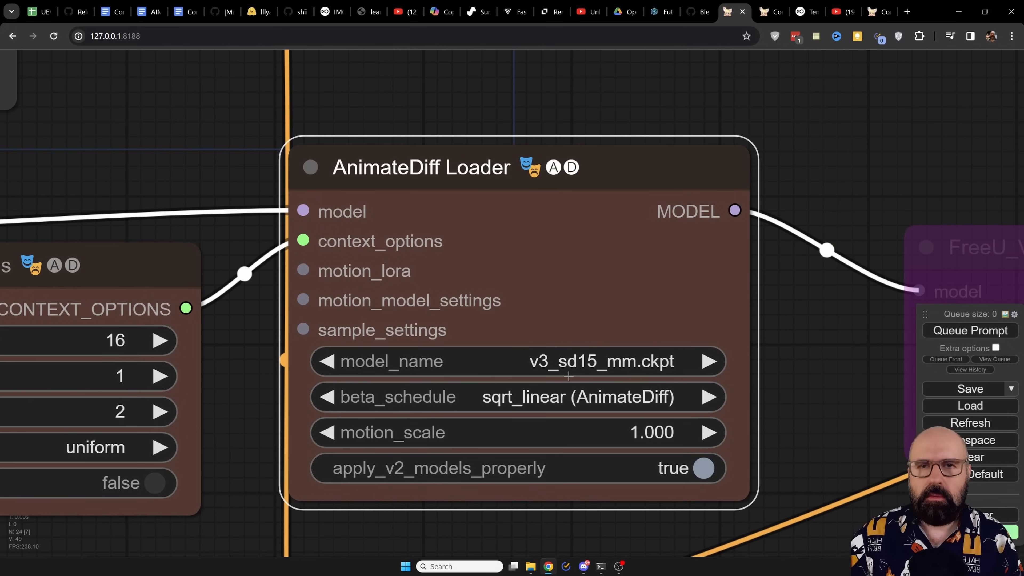
mouse_move(526, 378)
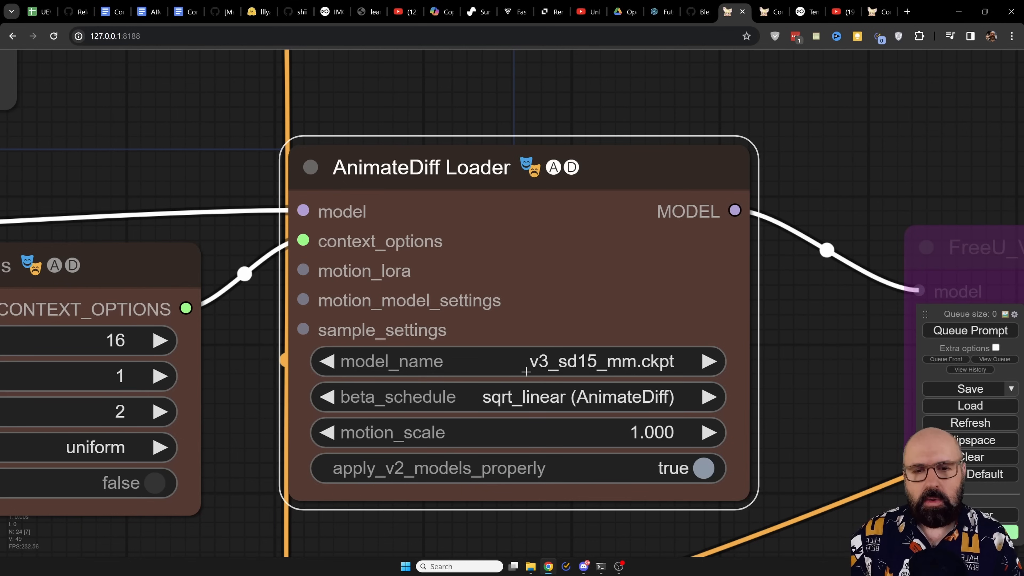
mouse_move(594, 363)
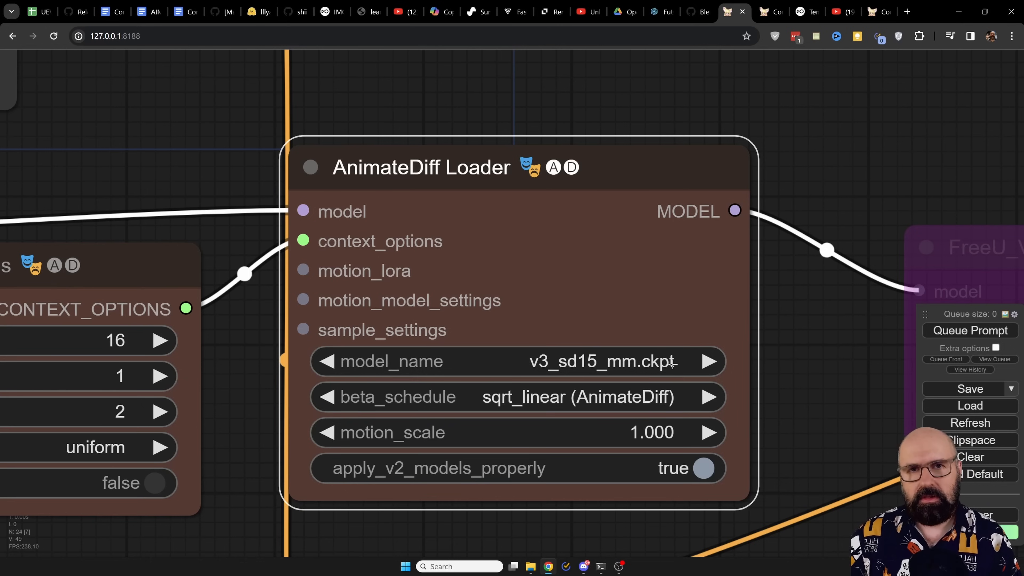
mouse_move(558, 380)
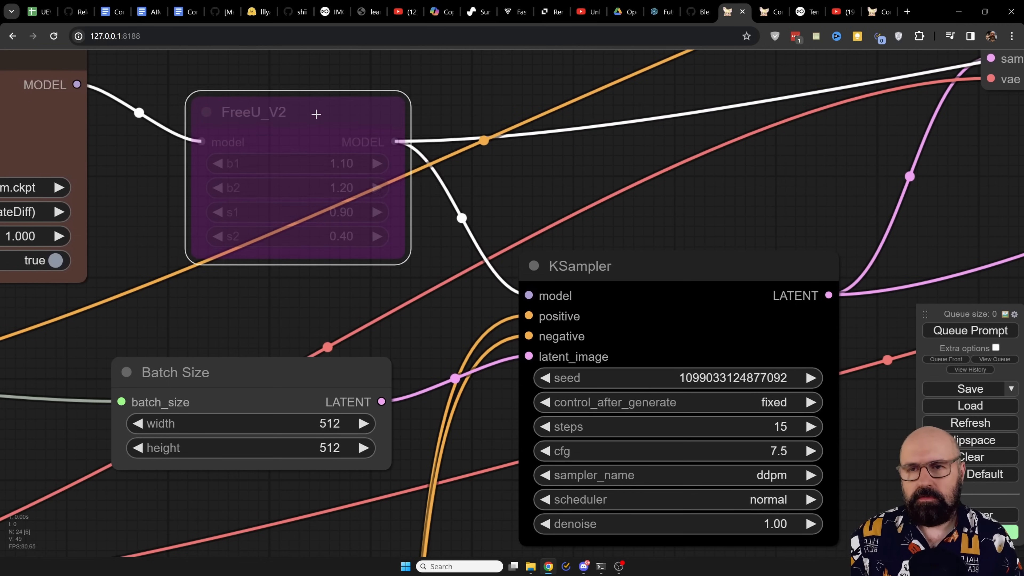
click(255, 112)
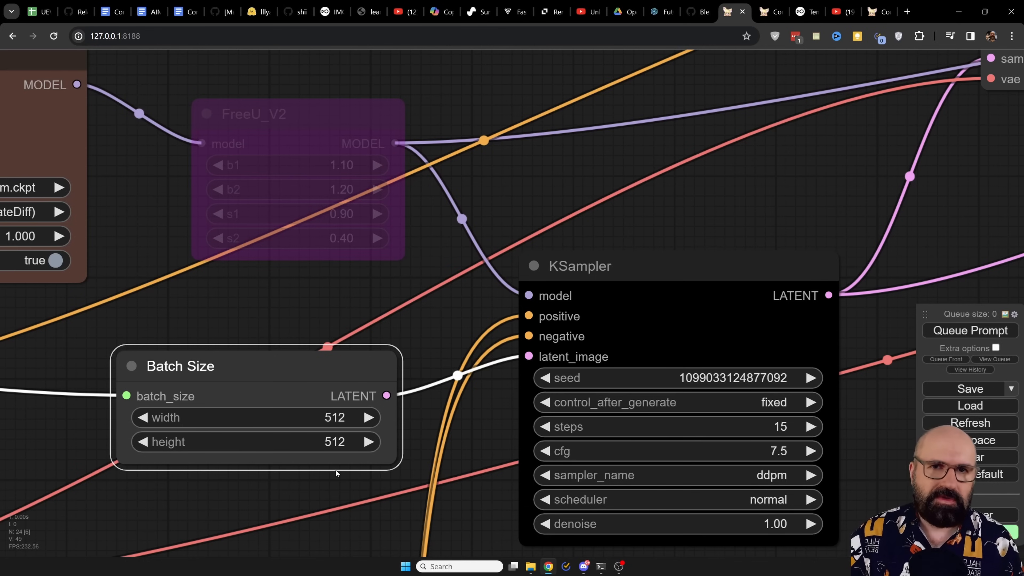
mouse_move(318, 428)
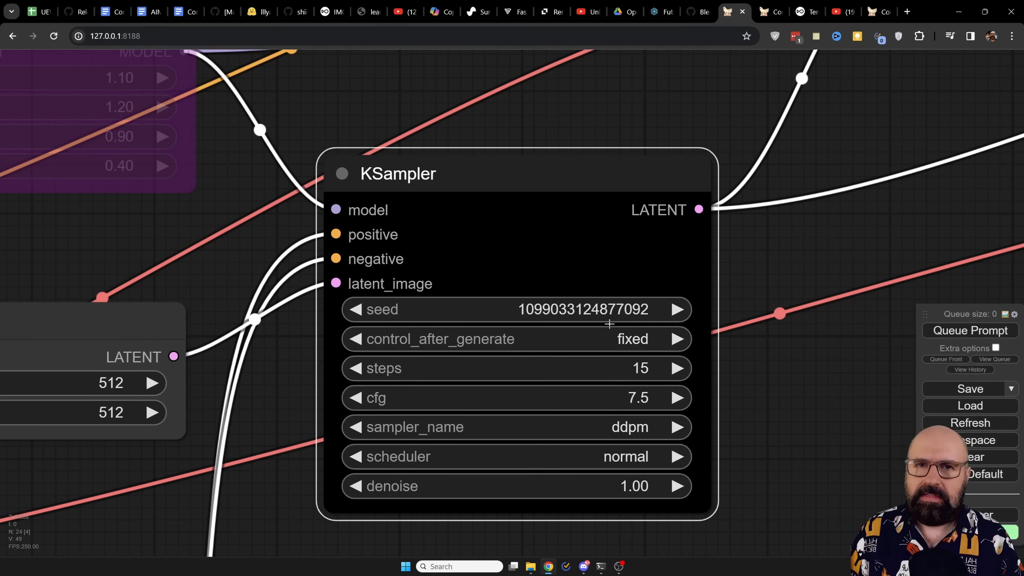
mouse_move(691, 389)
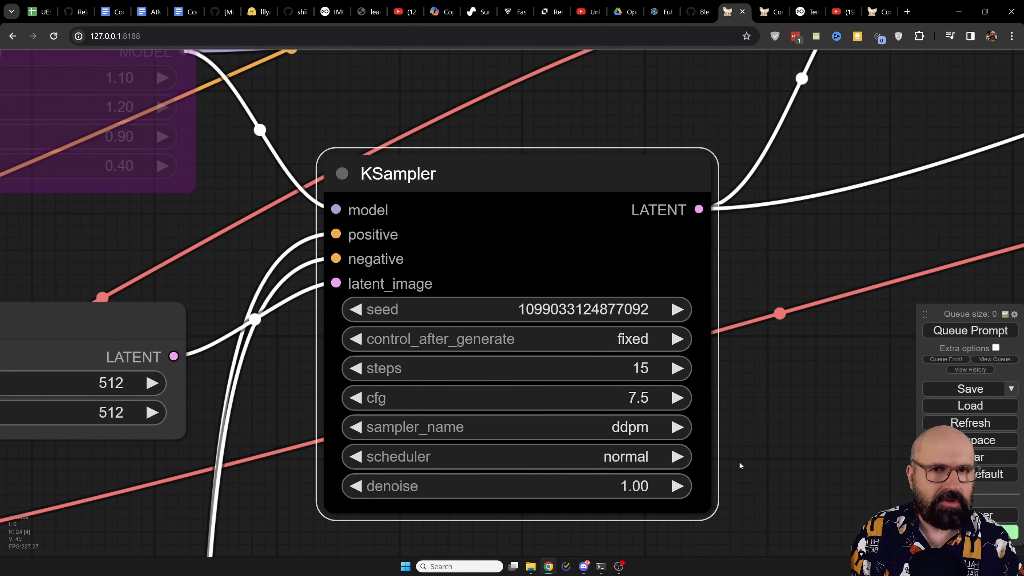
mouse_move(736, 462)
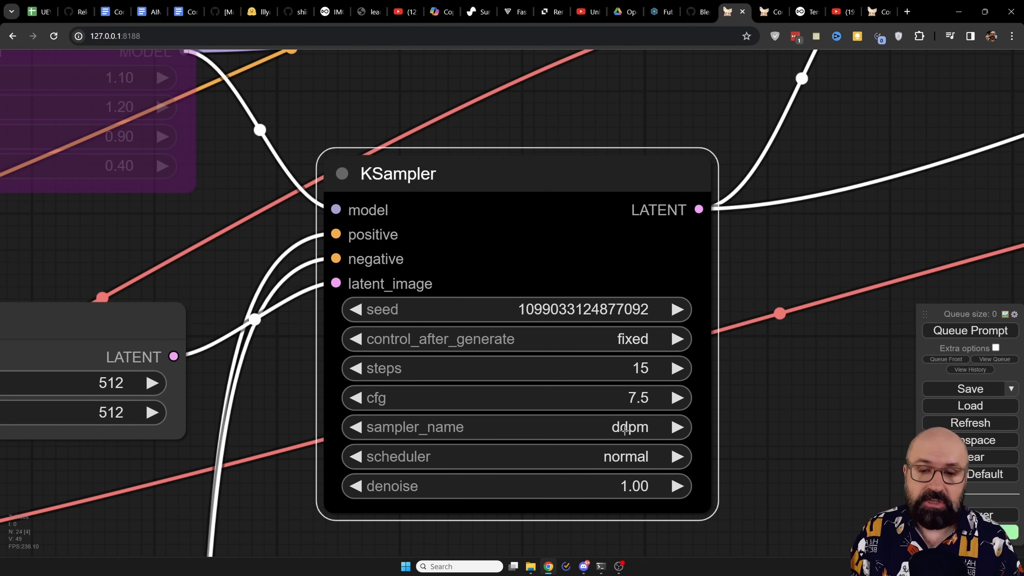
mouse_move(665, 497)
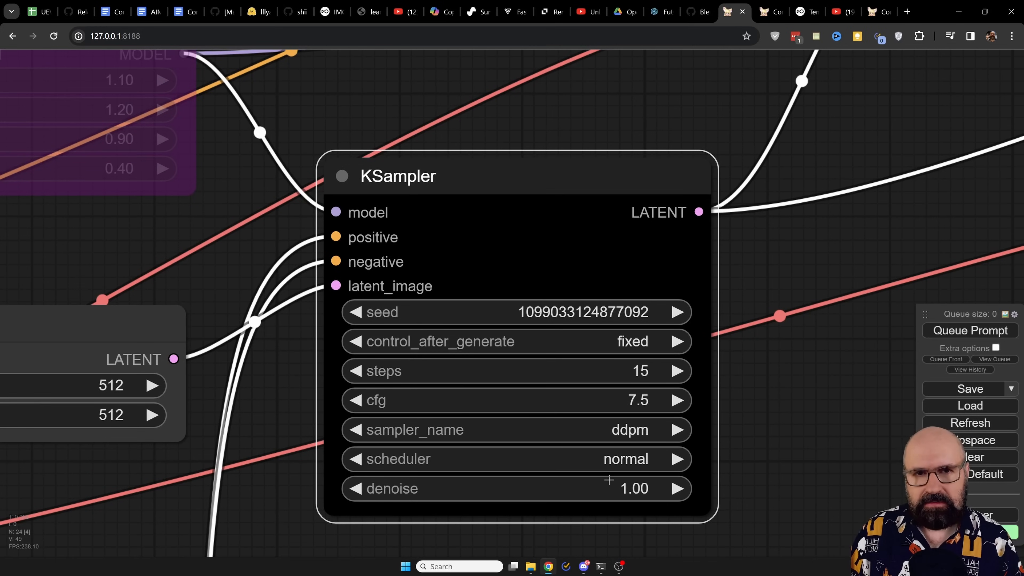
scroll(down, 3)
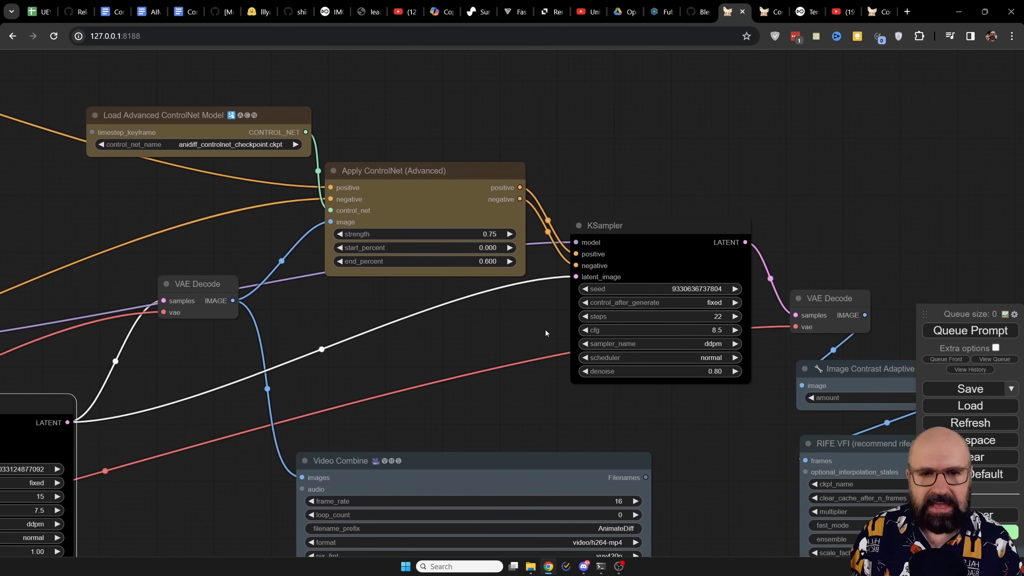
mouse_move(450, 354)
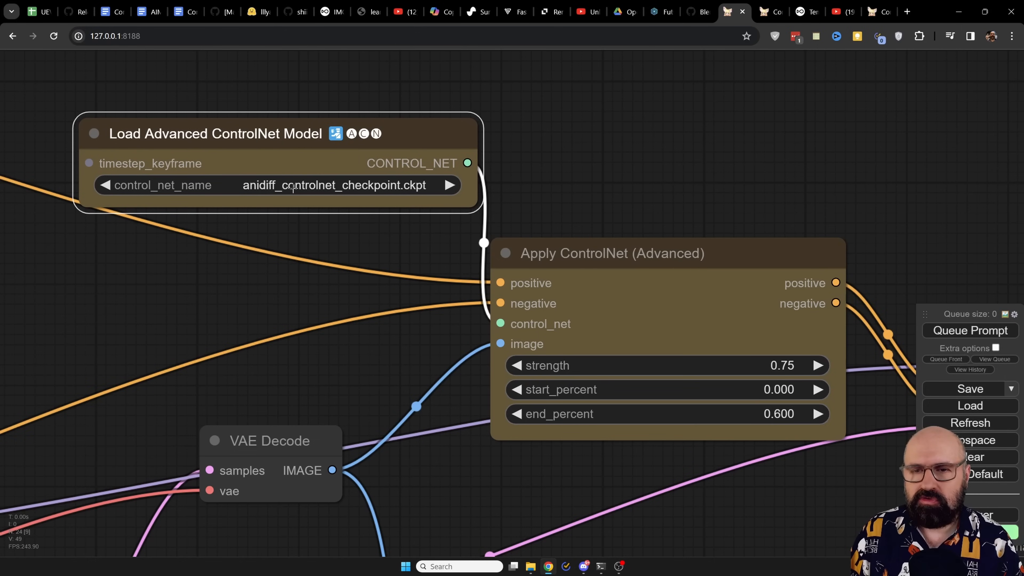
mouse_move(387, 250)
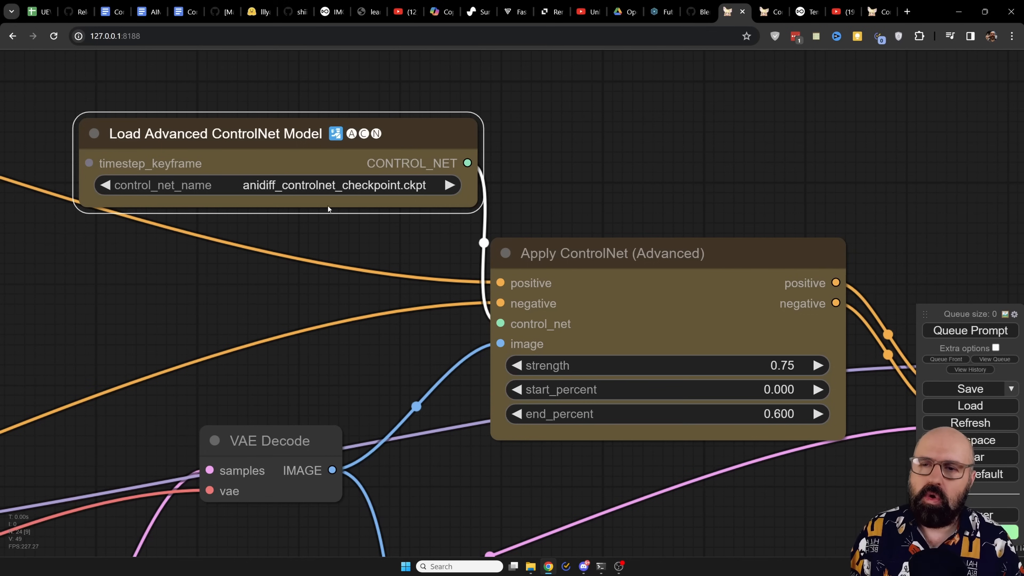
mouse_move(376, 223)
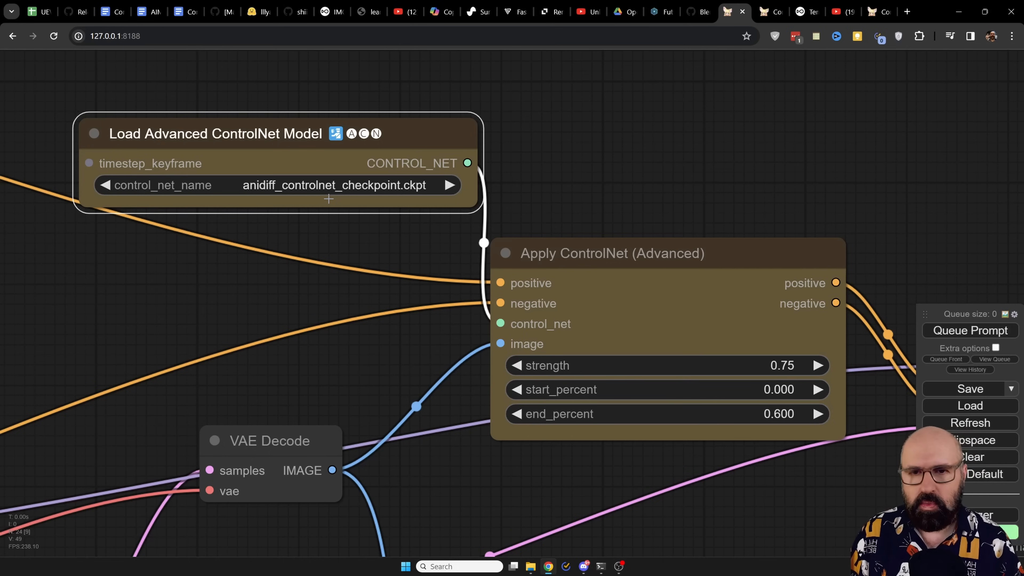
mouse_move(627, 256)
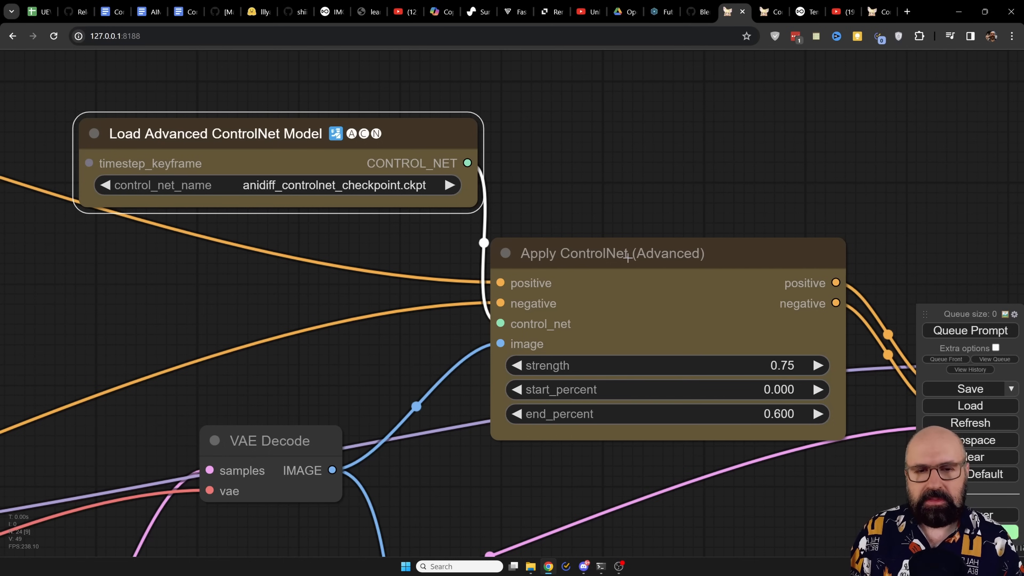
scroll(down, 3)
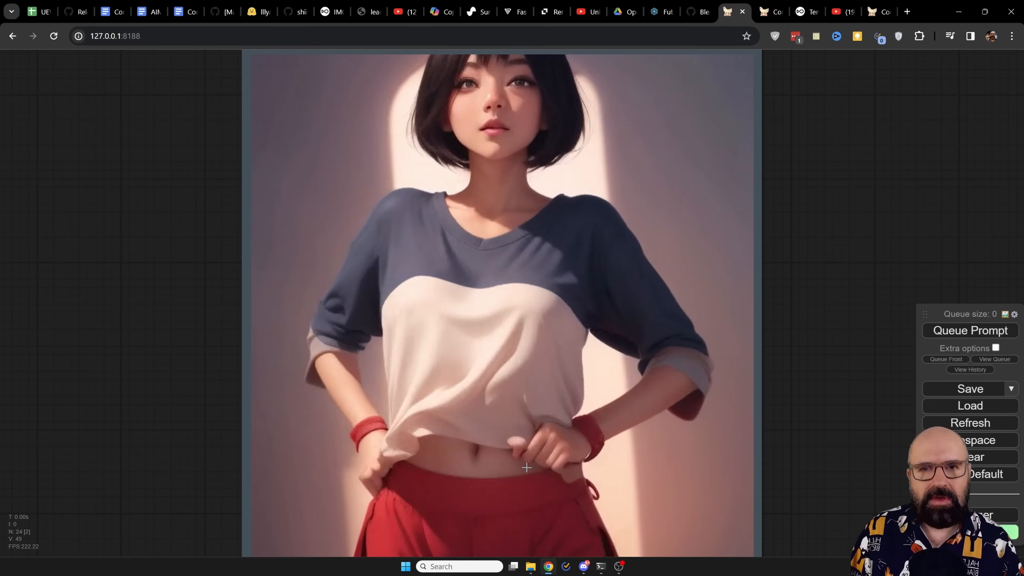
mouse_move(498, 480)
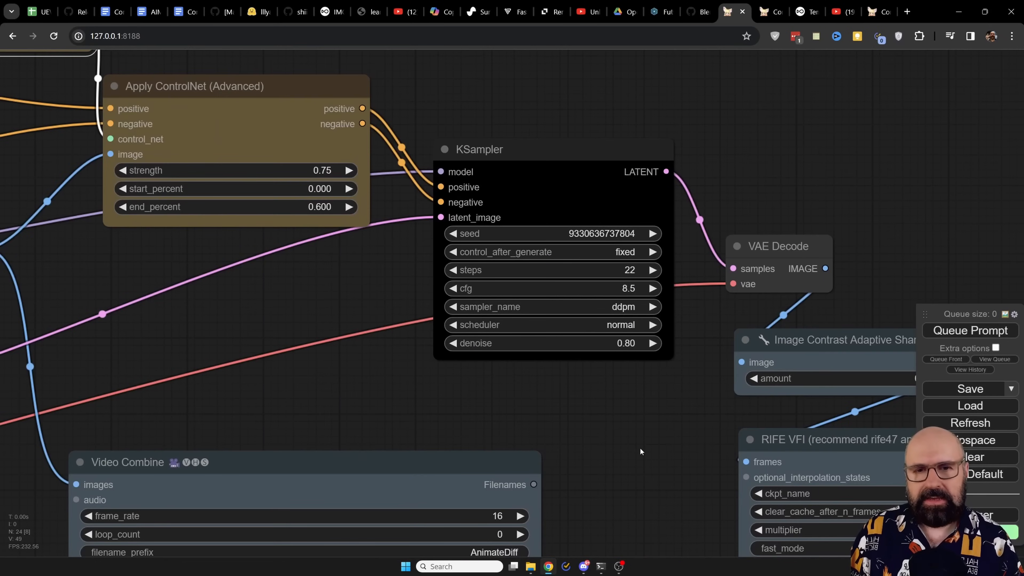
click(479, 149)
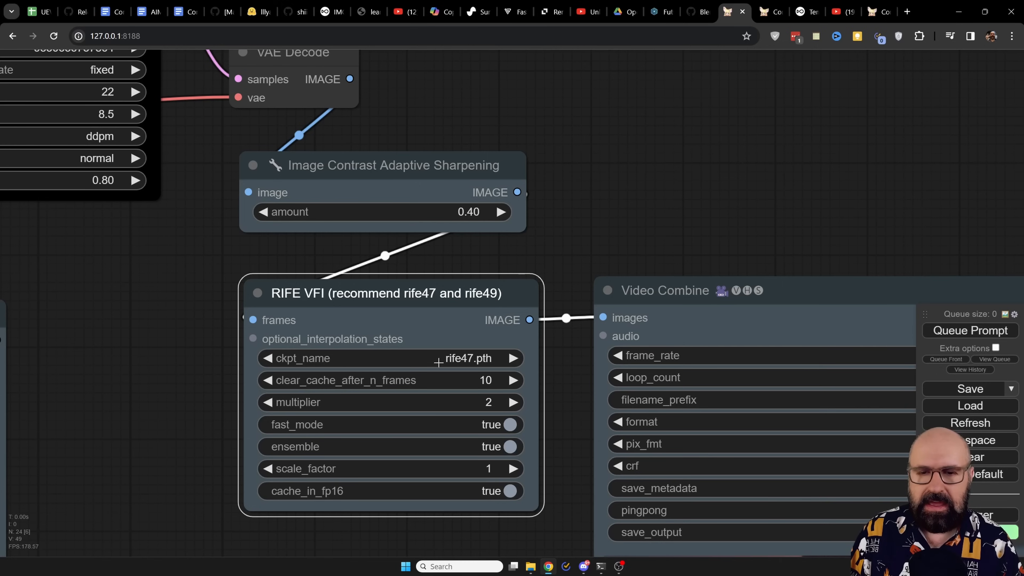
click(388, 358)
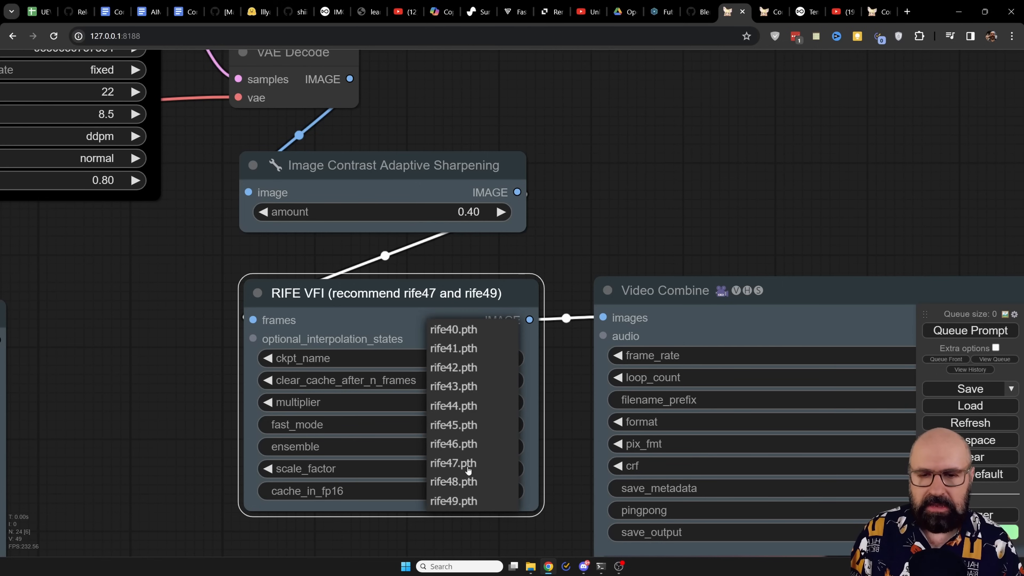
click(451, 462)
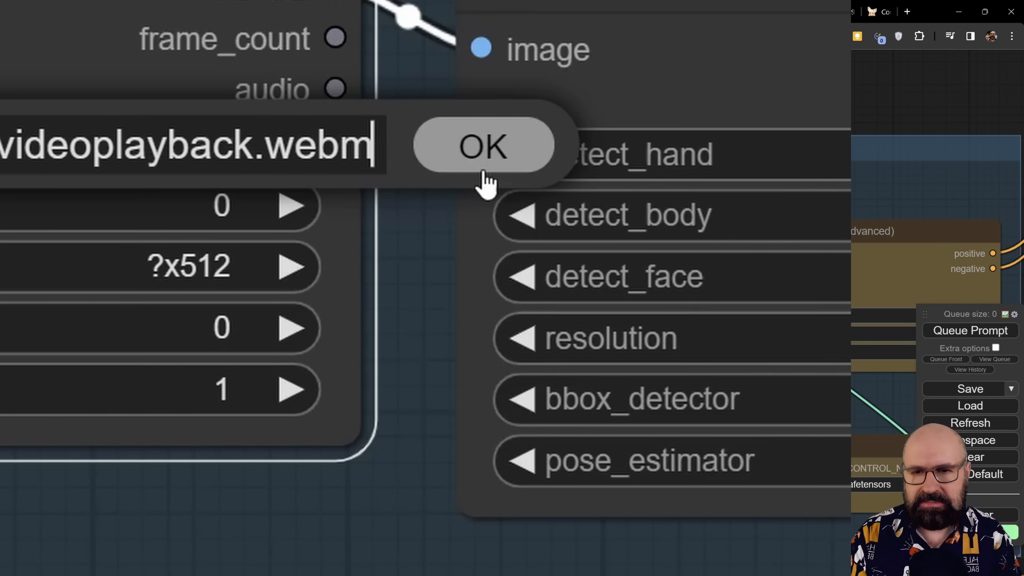
Step: Confirm videoplayback.webm as the Load Video node's source clip
click(482, 145)
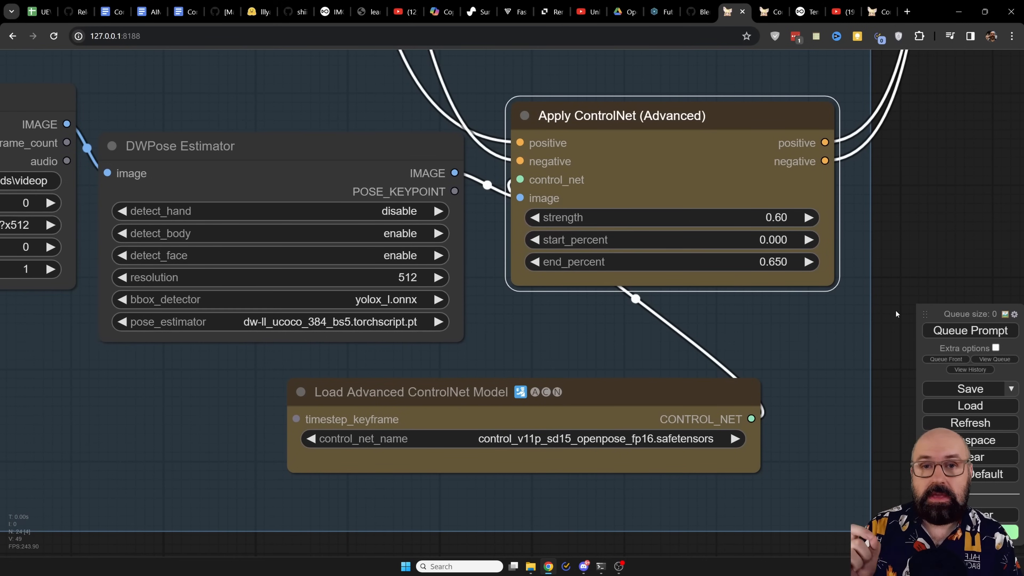
mouse_move(882, 464)
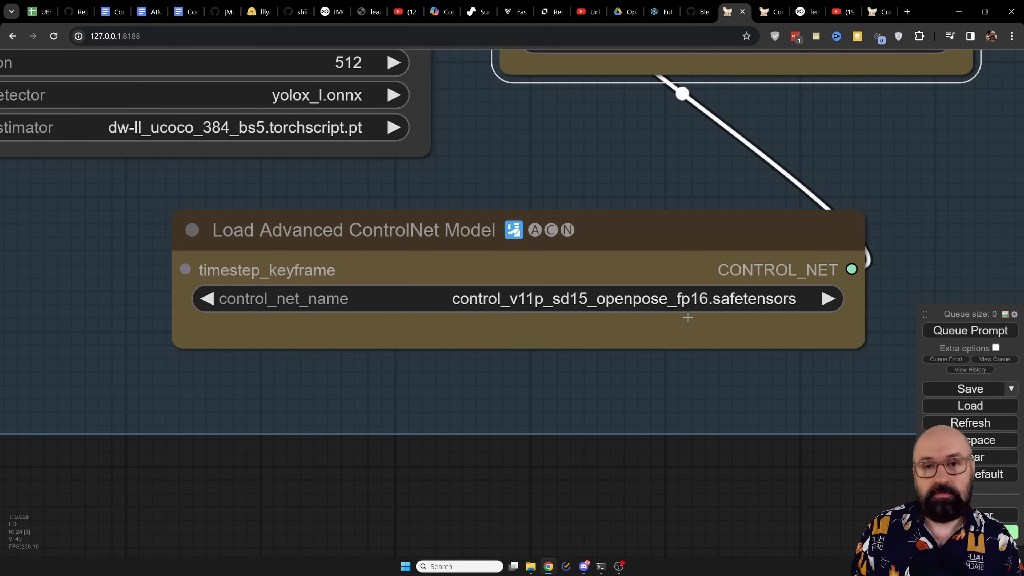
mouse_move(547, 458)
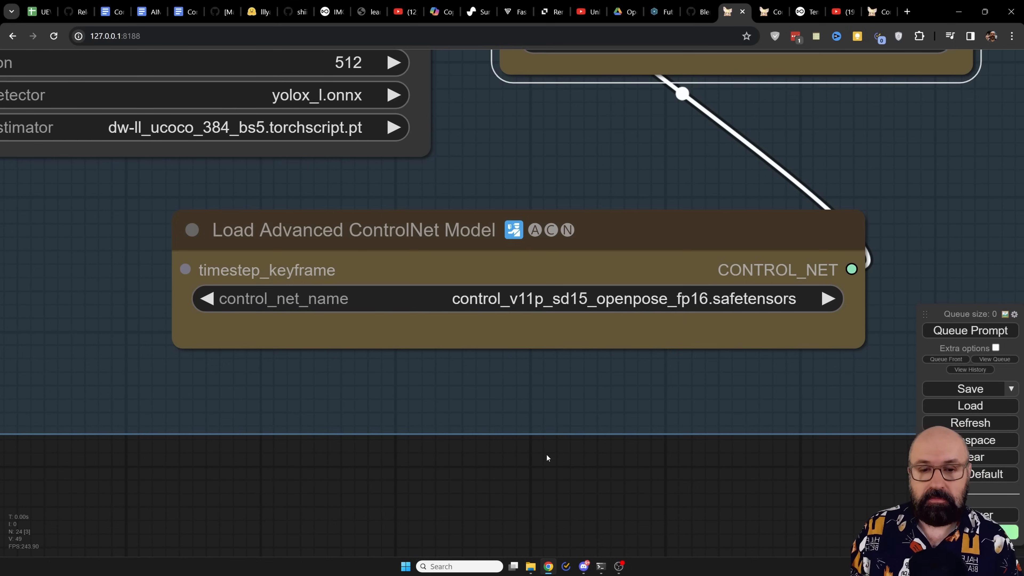
drag(548, 457, 825, 306)
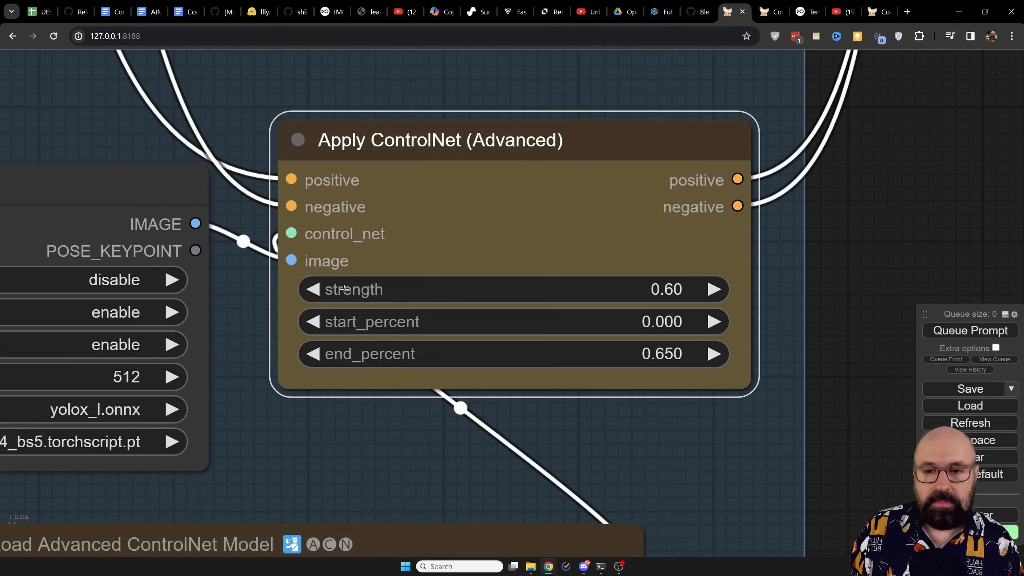
mouse_move(349, 326)
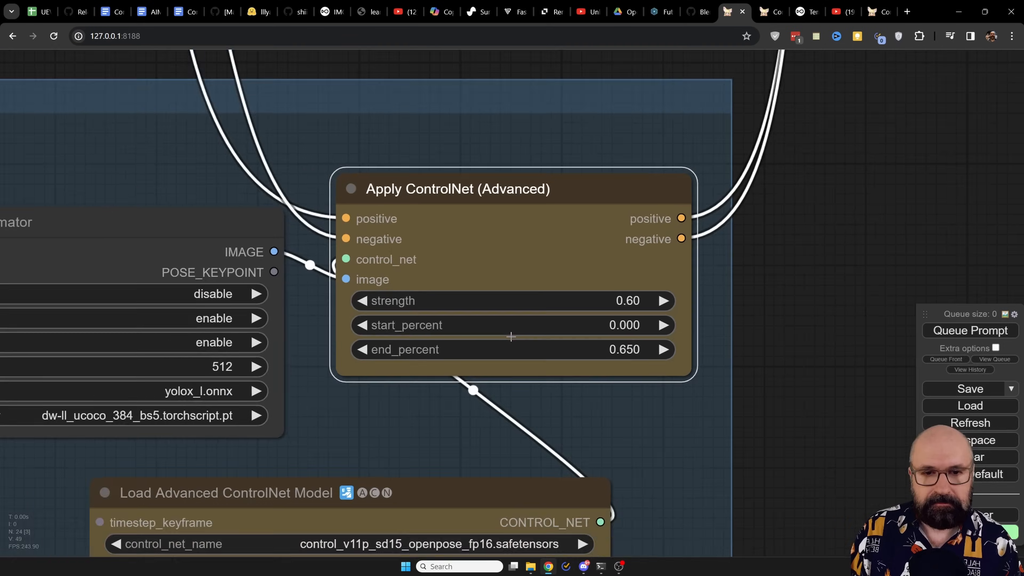
scroll(down, 3)
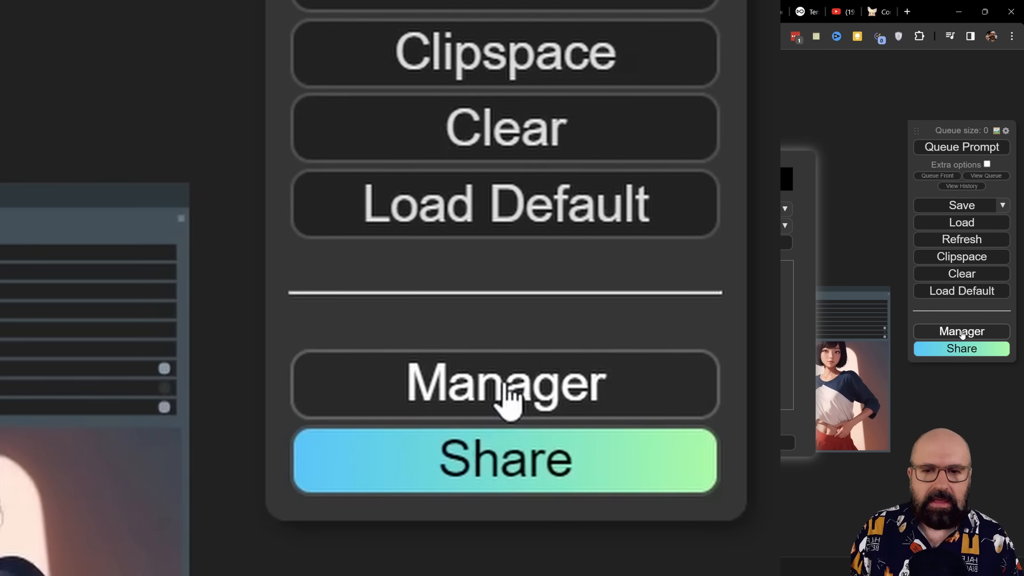
Step: Check ComfyUI Manager for missing custom nodes, then close the list back to the graph
click(503, 384)
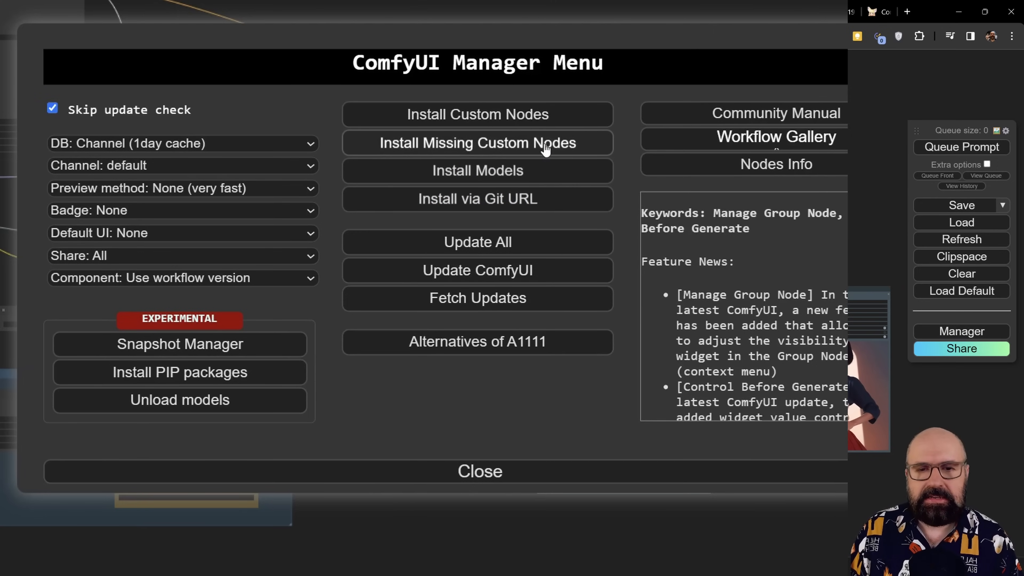
click(477, 143)
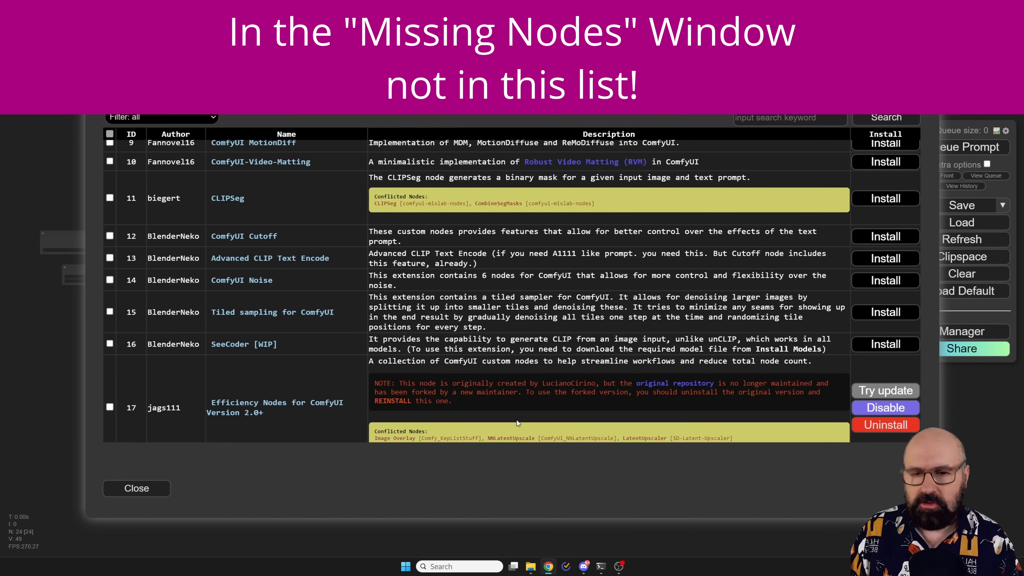
mouse_move(357, 458)
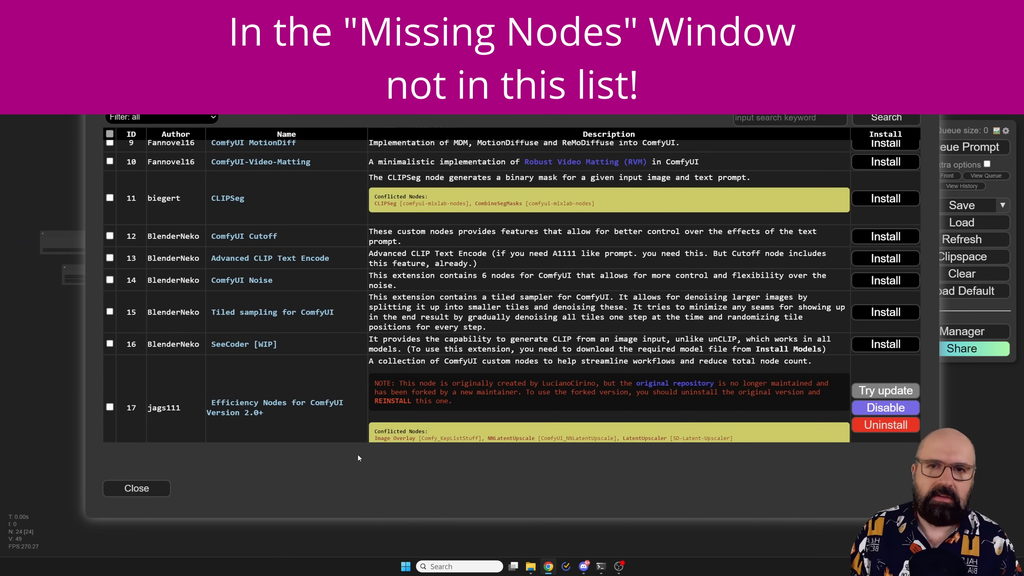
mouse_move(881, 157)
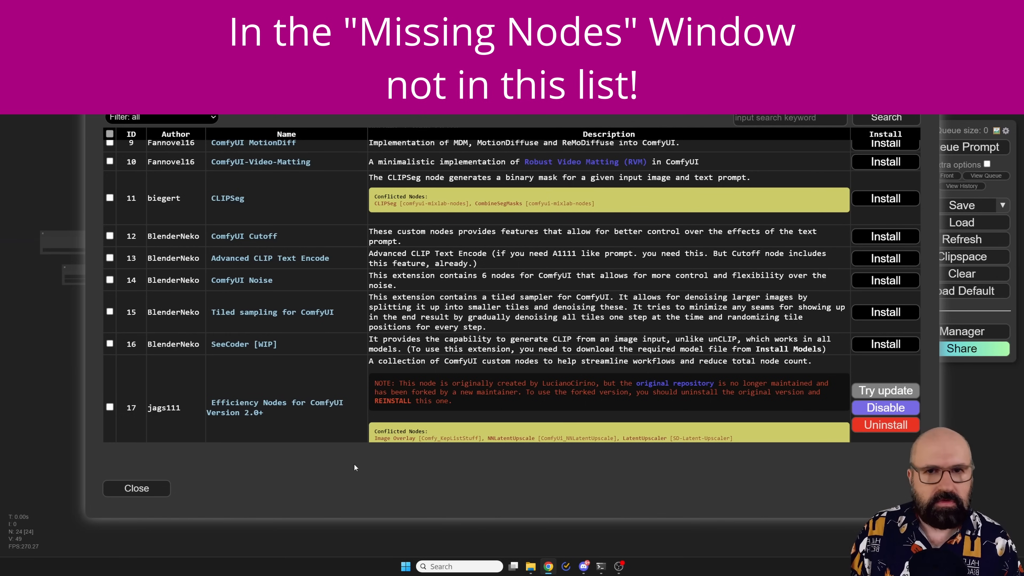
mouse_move(404, 478)
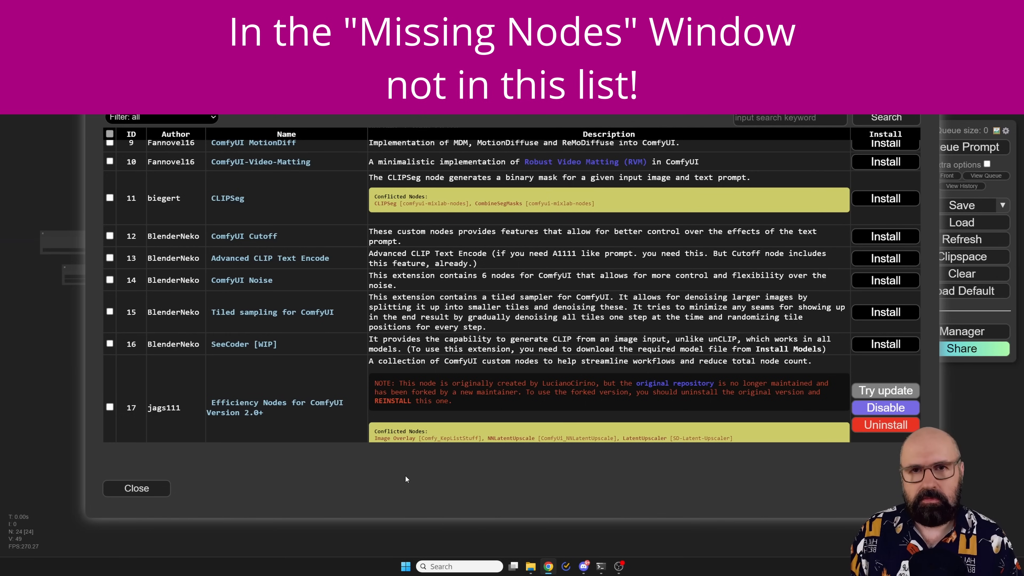
click(137, 487)
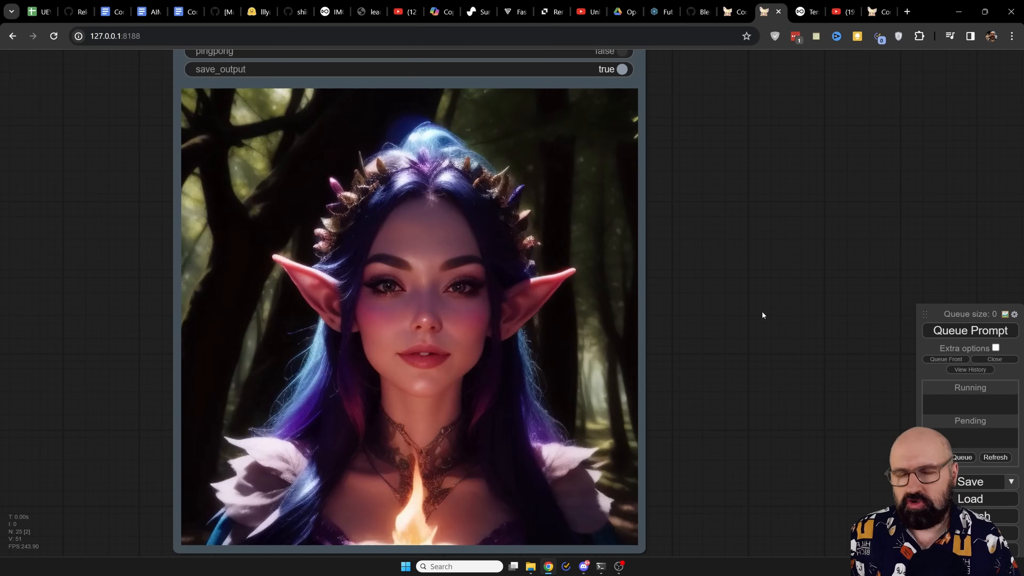
Step: Zoom out and pan the canvas to centre the Batch Prompt Schedule node and model loaders
scroll(down, 3)
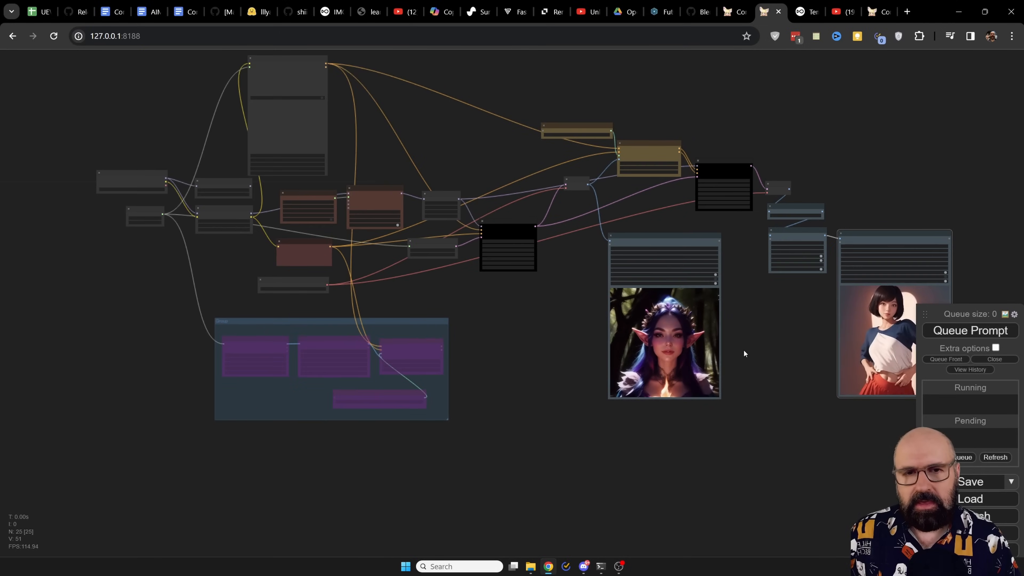
drag(744, 352, 535, 346)
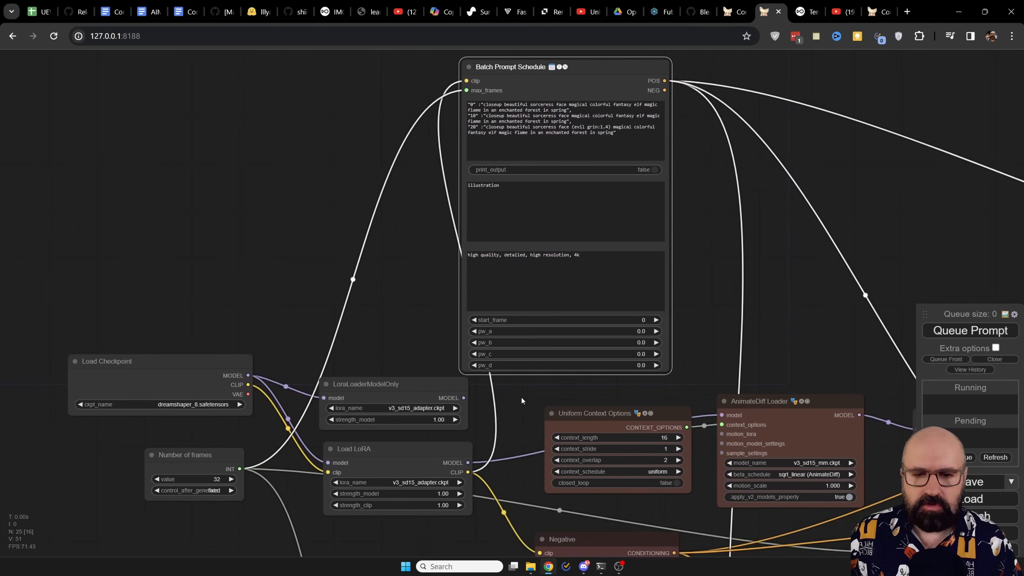
Step: Zoom into the Batch Prompt Schedule text showing prompts for frames 0, 10 and 20
scroll(down, 3)
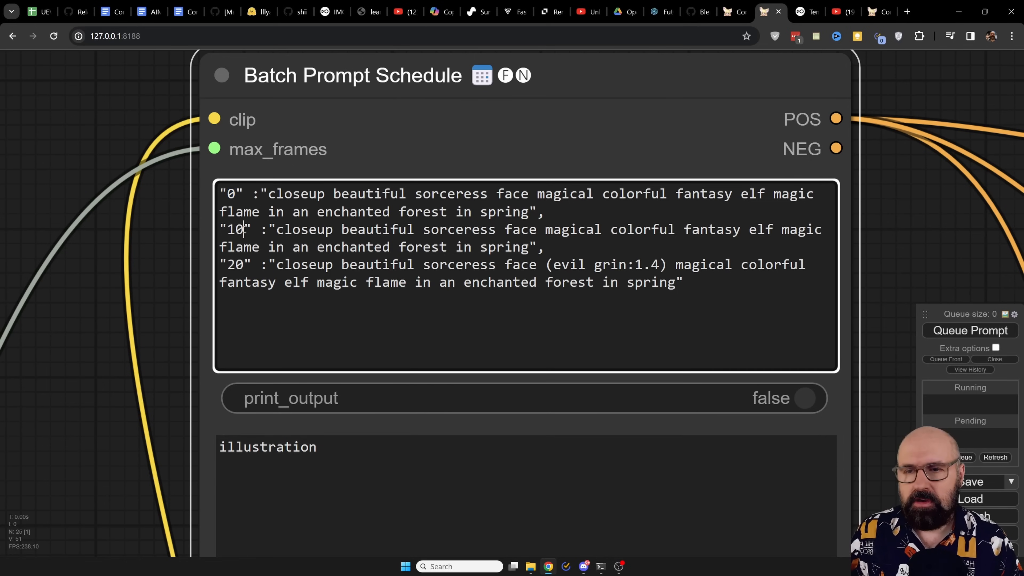
double_click(233, 229)
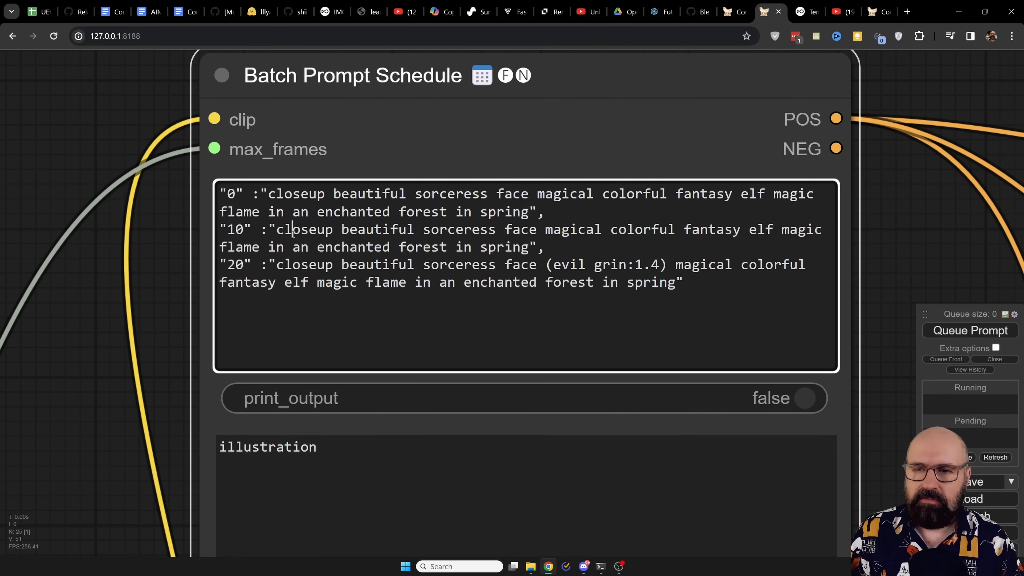
double_click(231, 194)
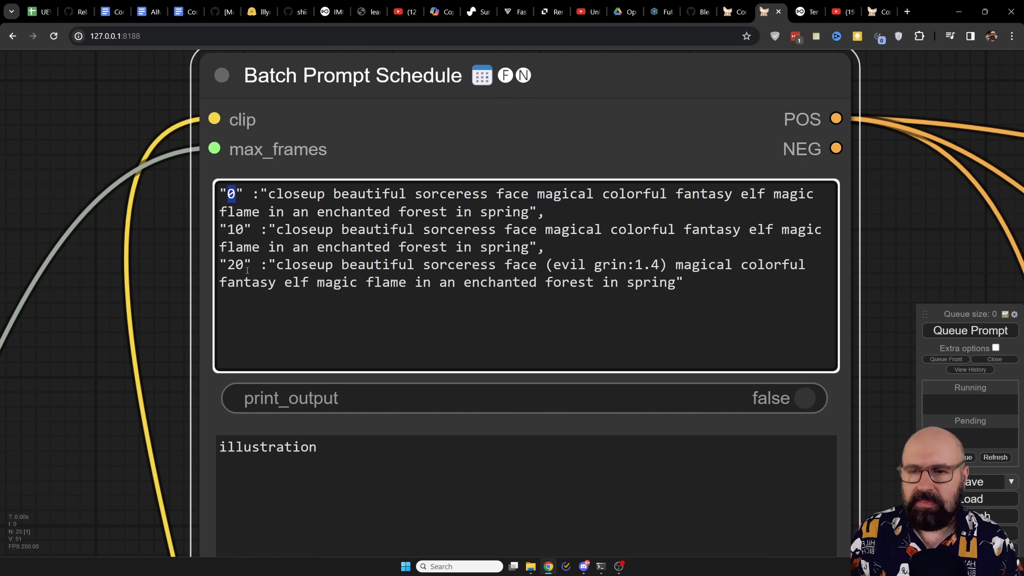
double_click(233, 264)
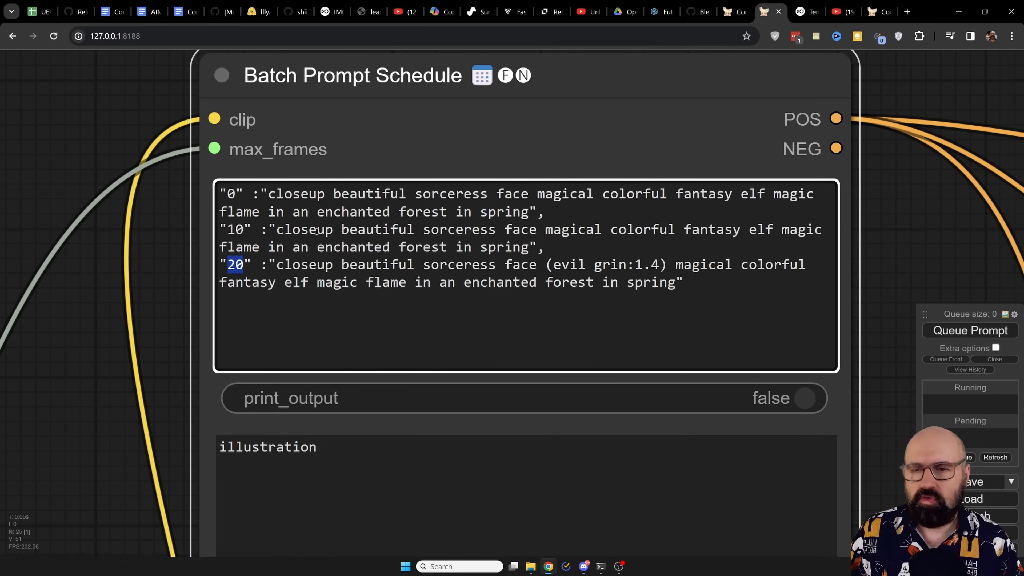
drag(276, 264, 422, 264)
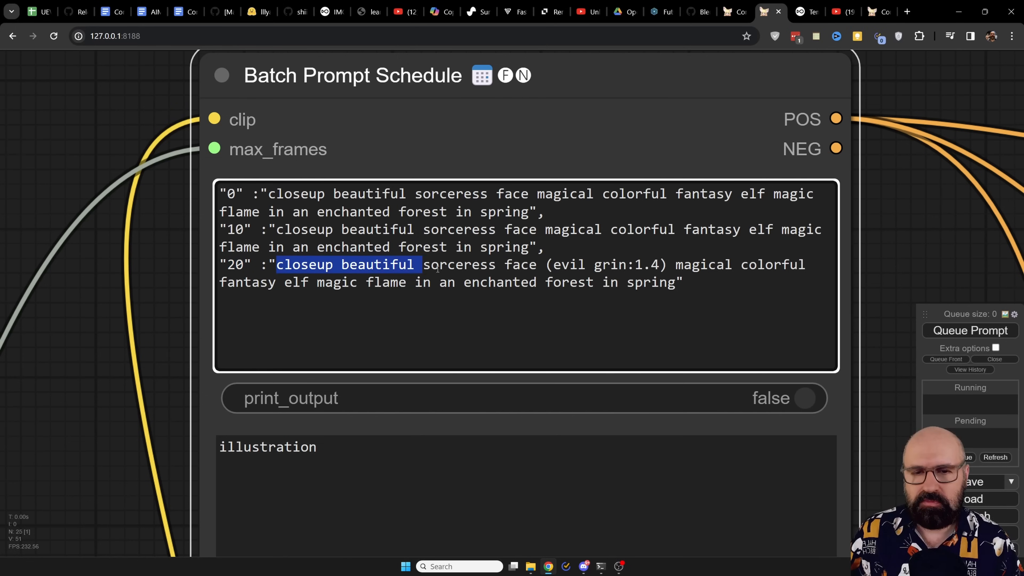
drag(415, 264, 682, 282)
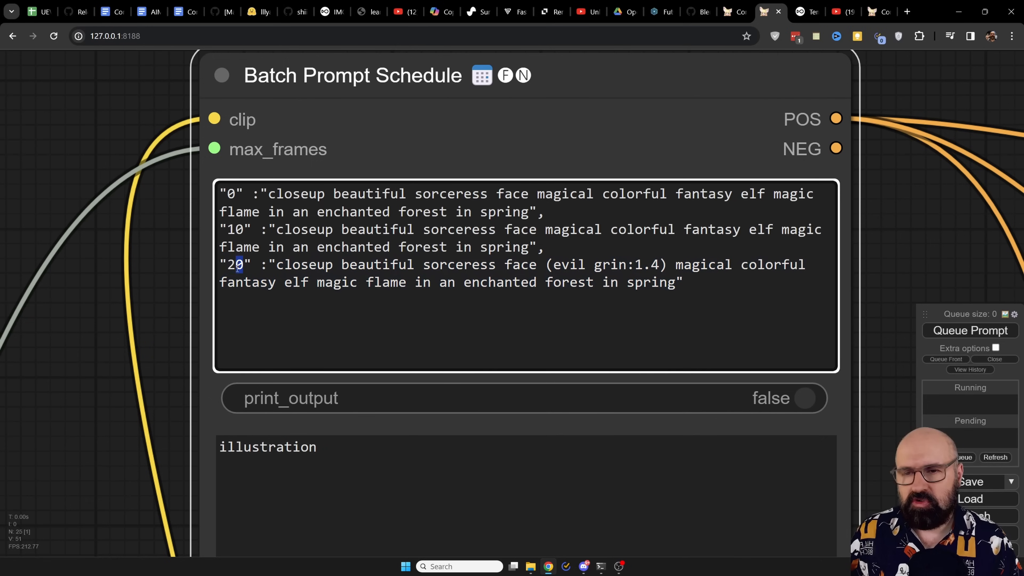
double_click(235, 265)
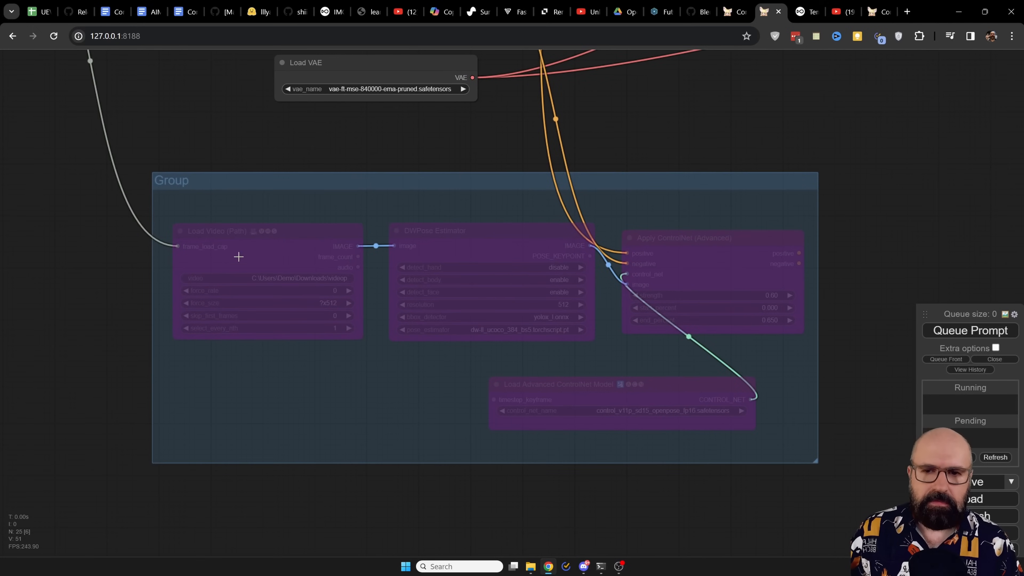
mouse_move(667, 268)
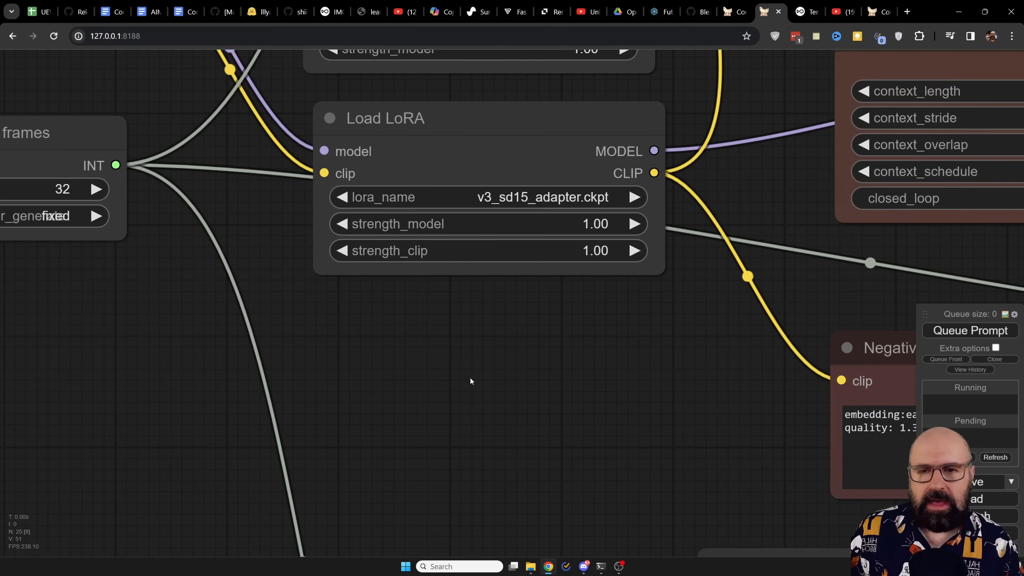
mouse_move(365, 120)
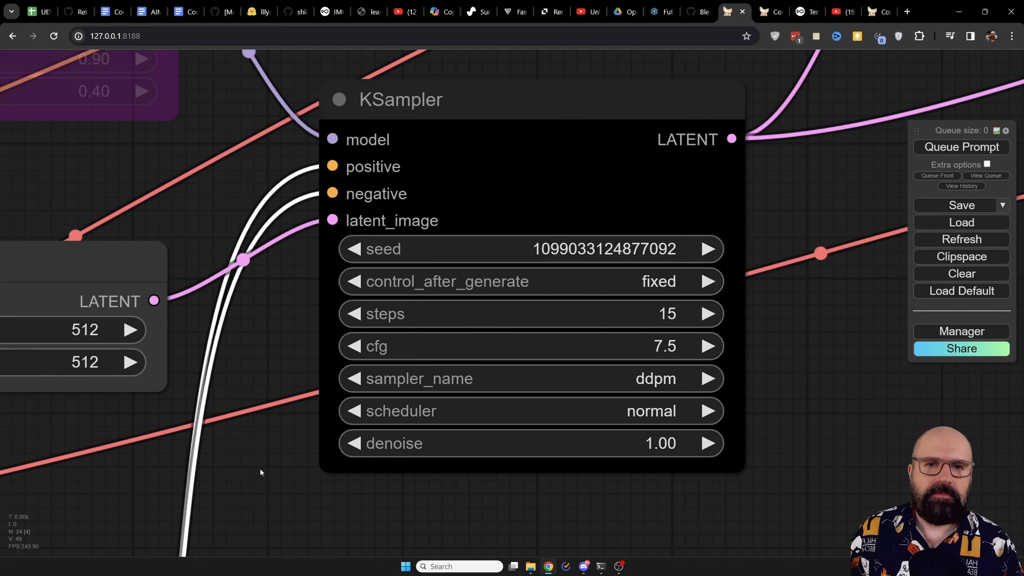
mouse_move(448, 313)
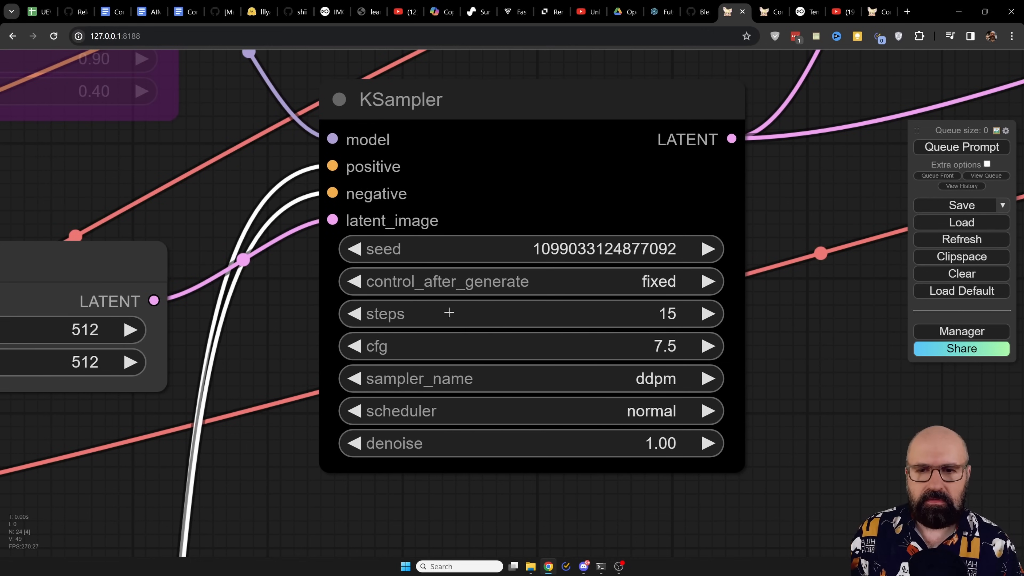
mouse_move(373, 313)
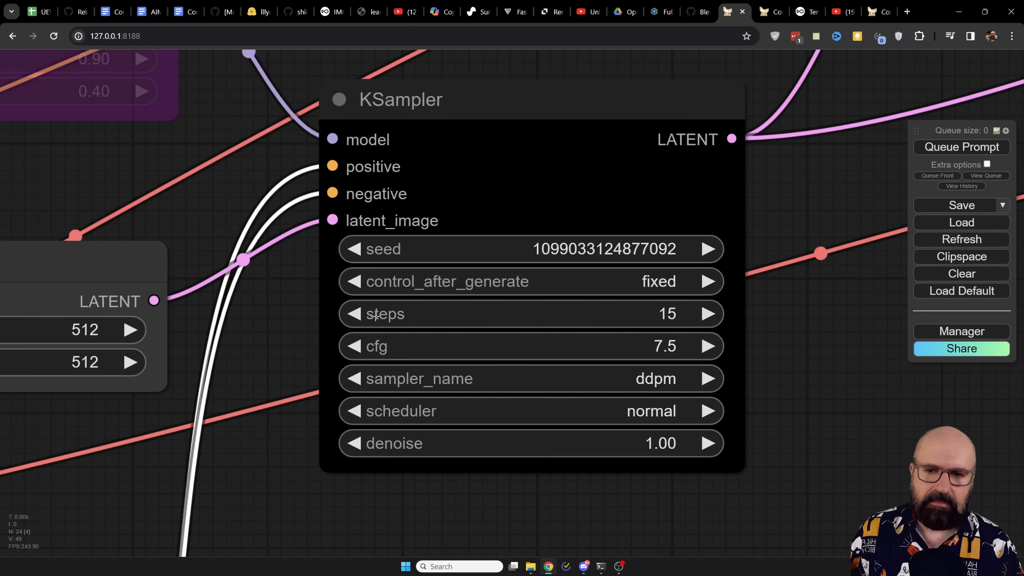
mouse_move(395, 353)
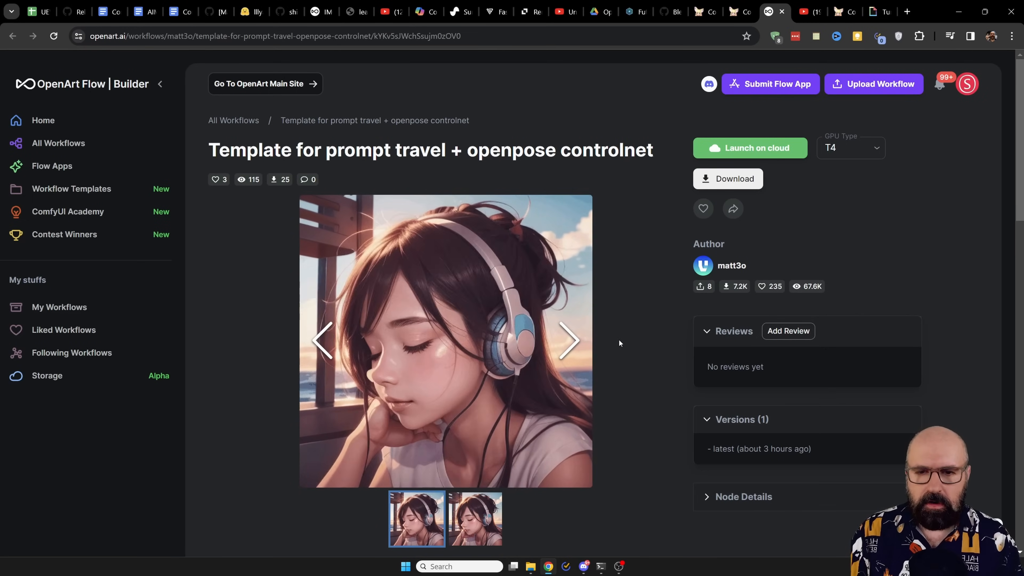
Step: Show the template's second preview image of the headphone-wearing anime girl
scroll(down, 3)
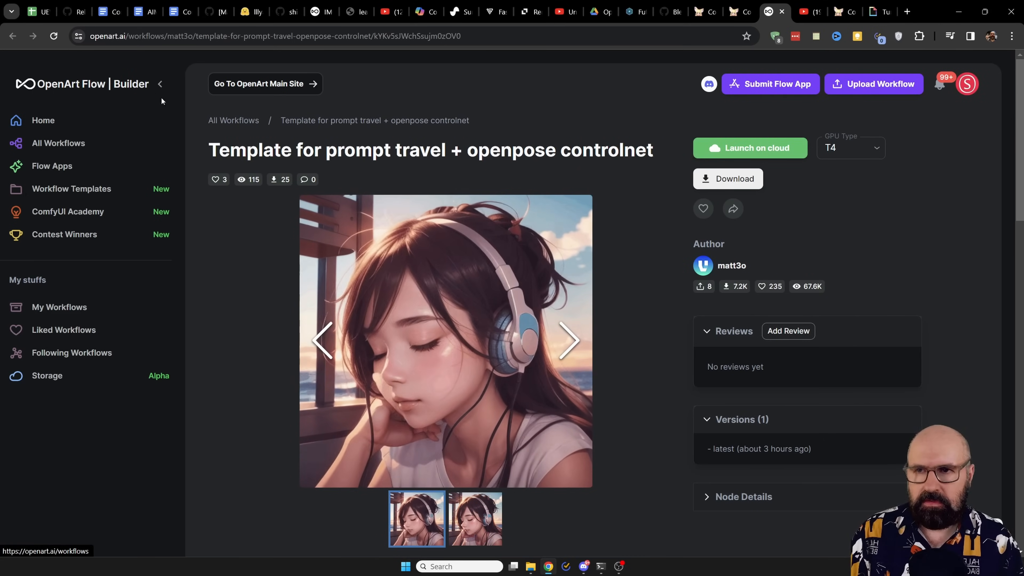
click(567, 340)
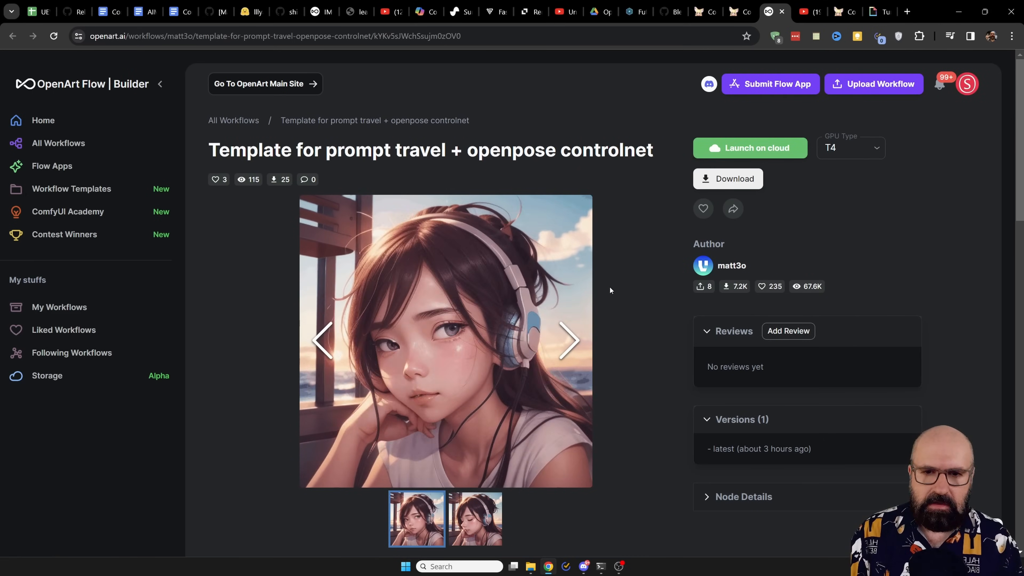